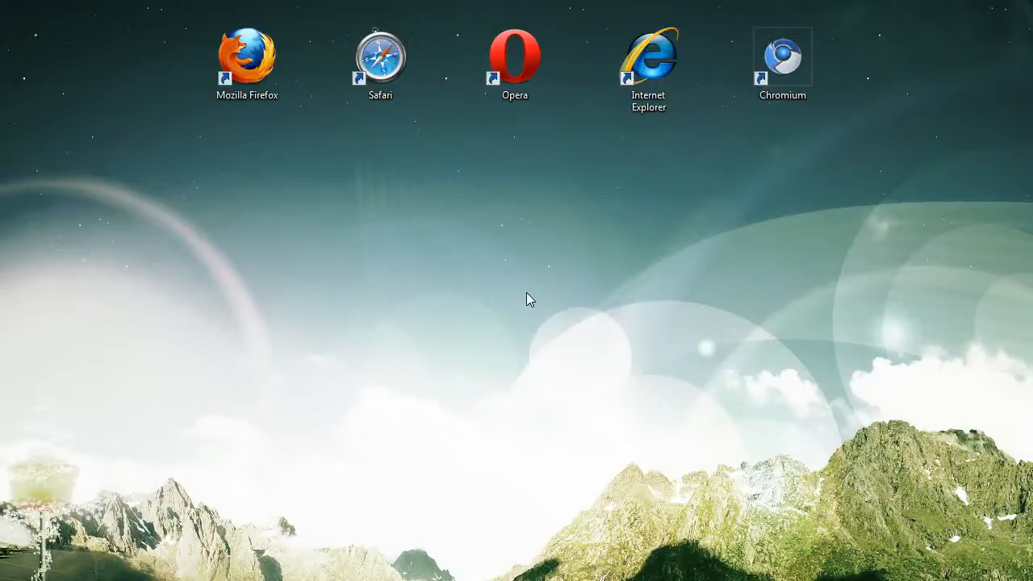
{"action": "mouse_move", "coordinate": [638, 260]}
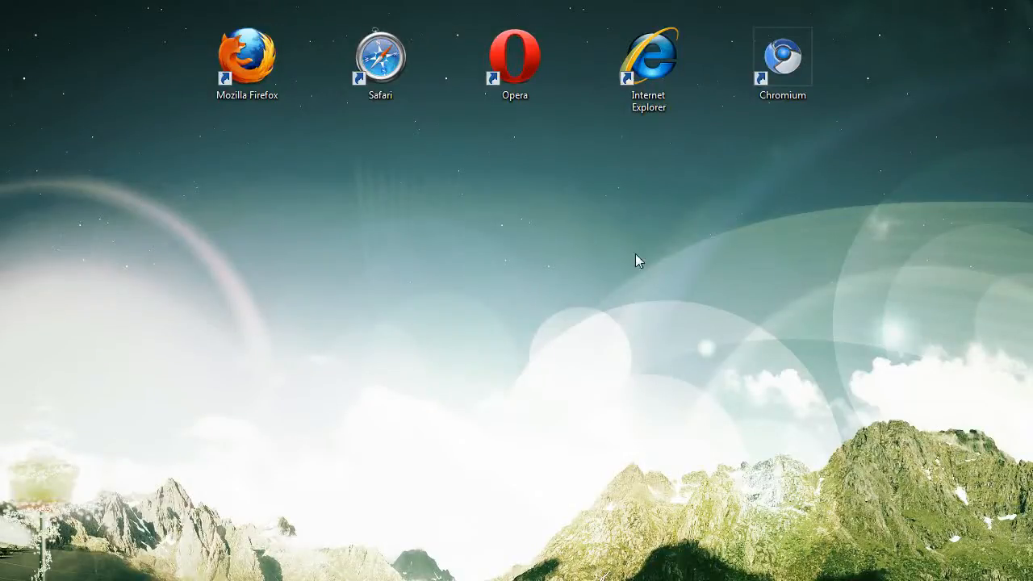
{"action": "mouse_move", "coordinate": [430, 363]}
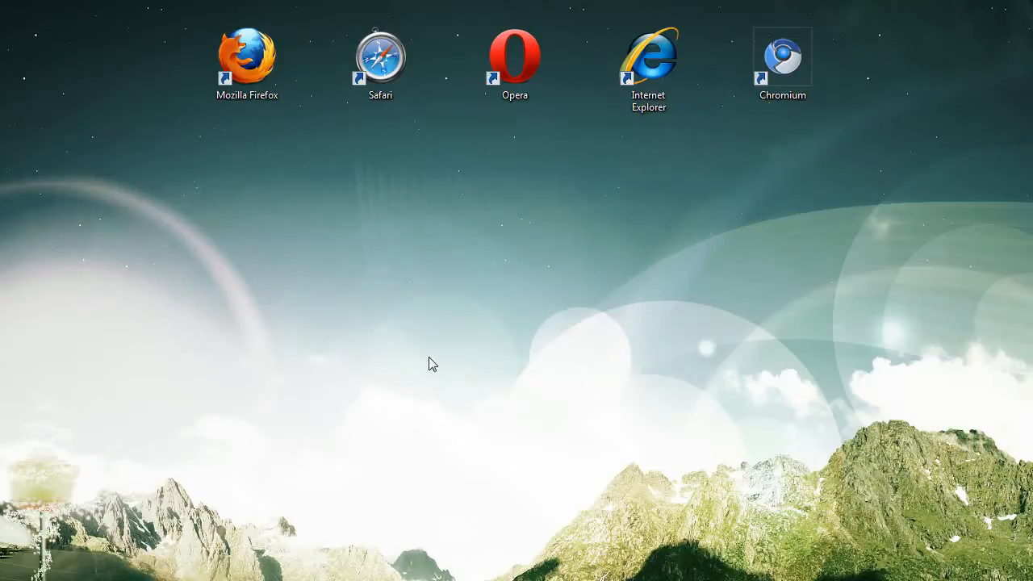
{"action": "mouse_move", "coordinate": [223, 139]}
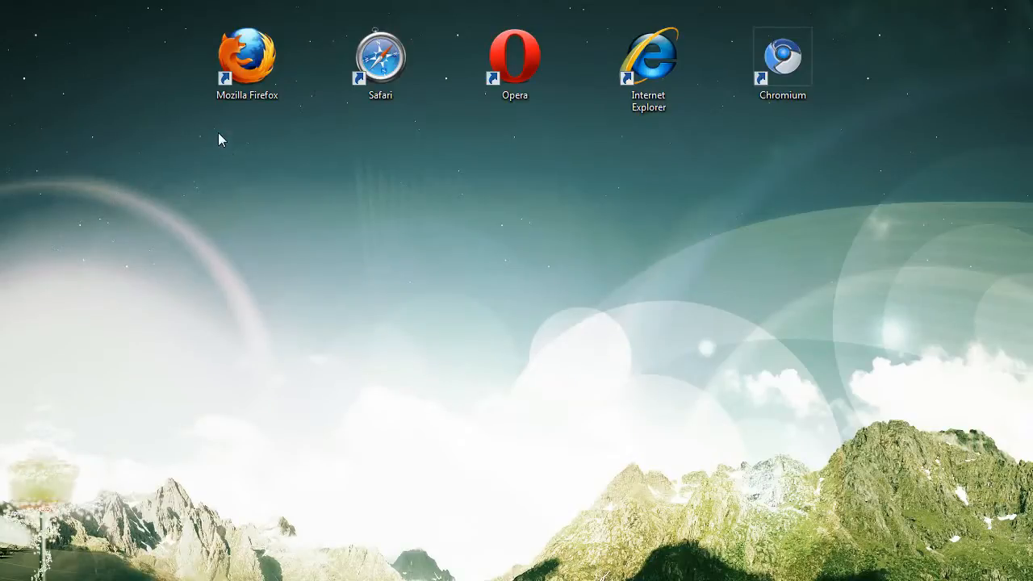
{"action": "mouse_move", "coordinate": [632, 159]}
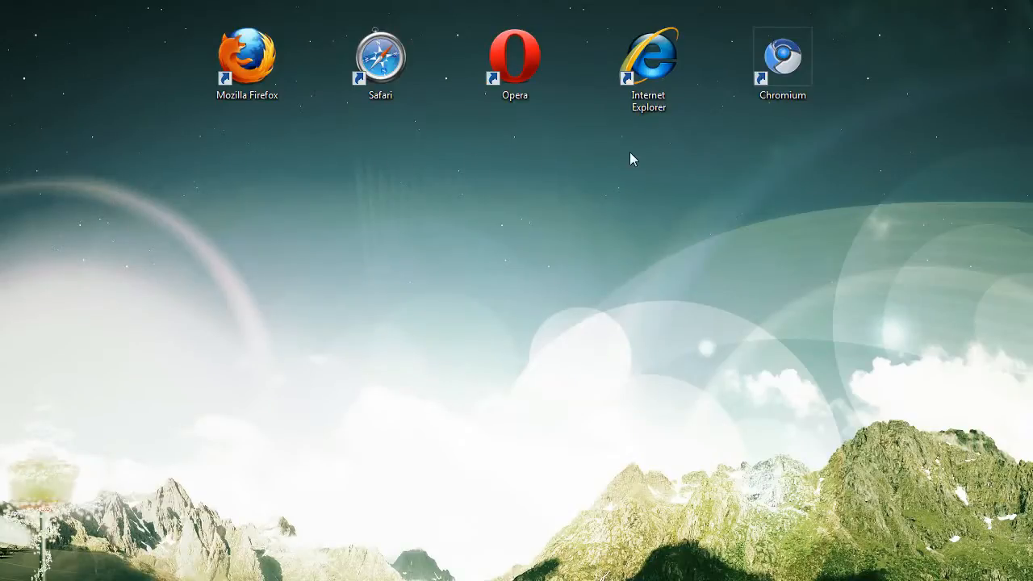
{"action": "mouse_move", "coordinate": [272, 152]}
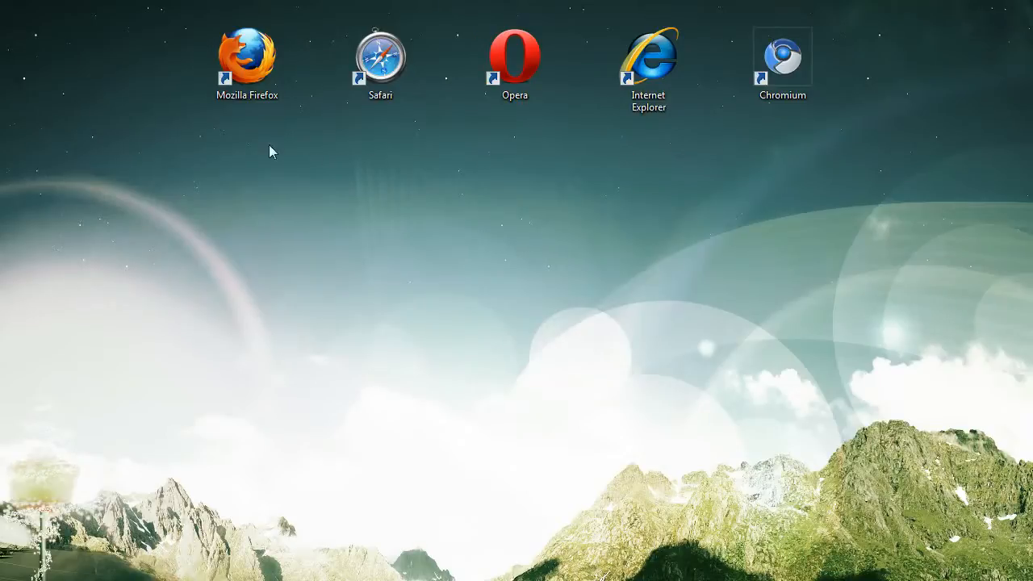
{"action": "mouse_move", "coordinate": [713, 183]}
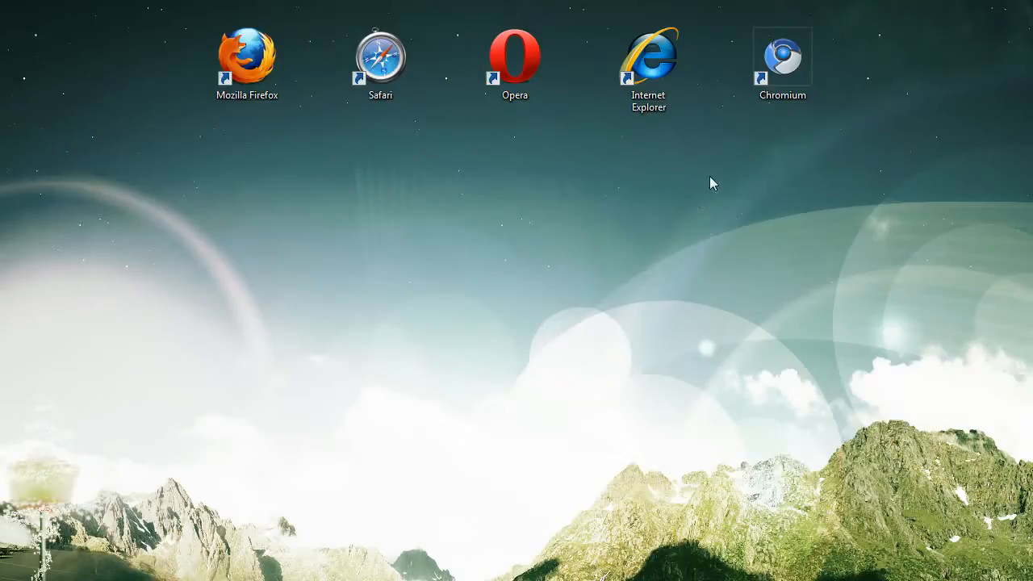
{"action": "mouse_move", "coordinate": [707, 133]}
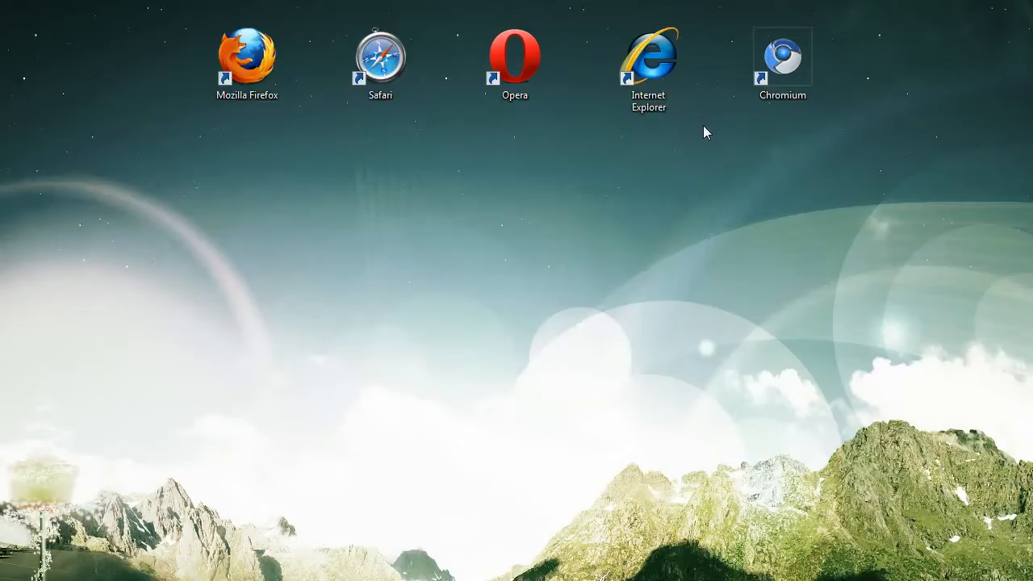
Launch Internet Explorer 8 from its shortcut and dismiss the welcome setup with Ask me later
{"action": "left_click_drag", "start_coordinate": [648, 55], "coordinate": [515, 287]}
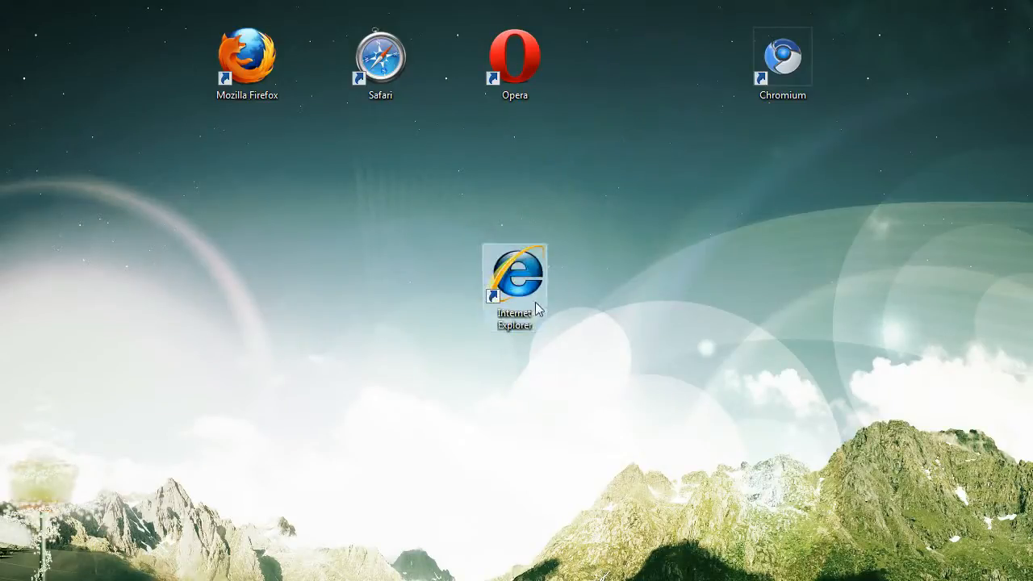
{"action": "double_click", "coordinate": [515, 277]}
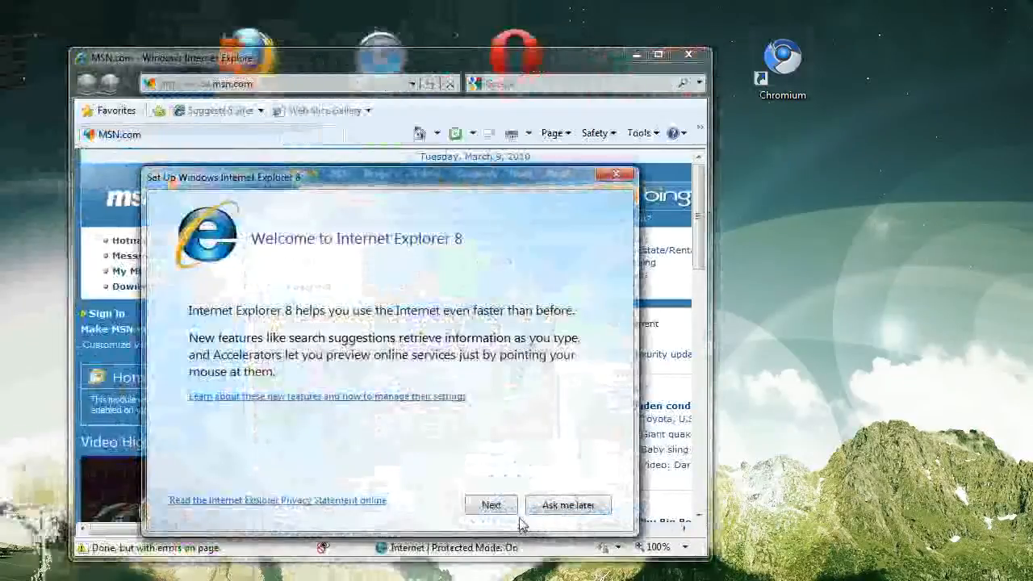
{"action": "left_click", "coordinate": [568, 504]}
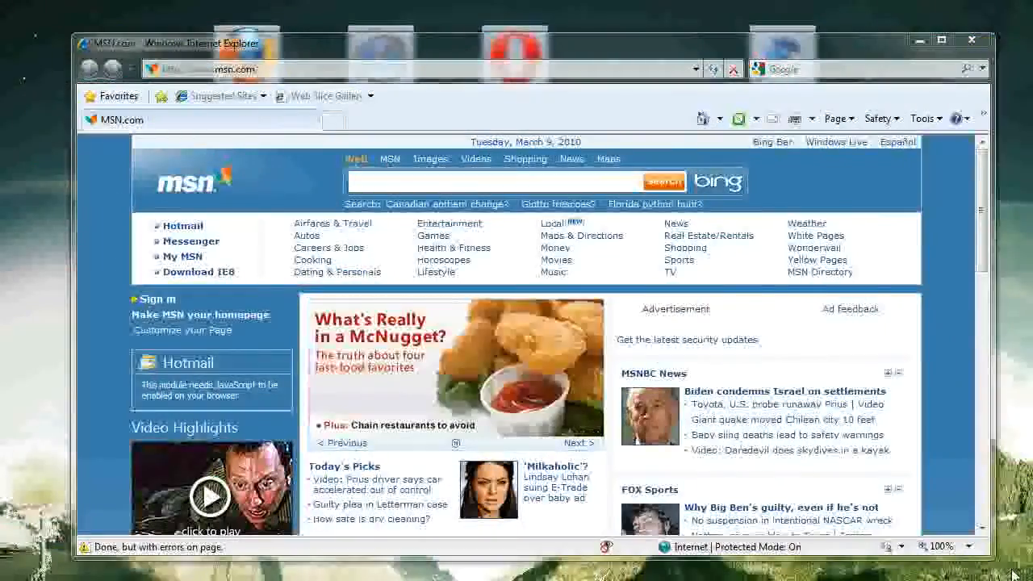
{"action": "mouse_move", "coordinate": [669, 400]}
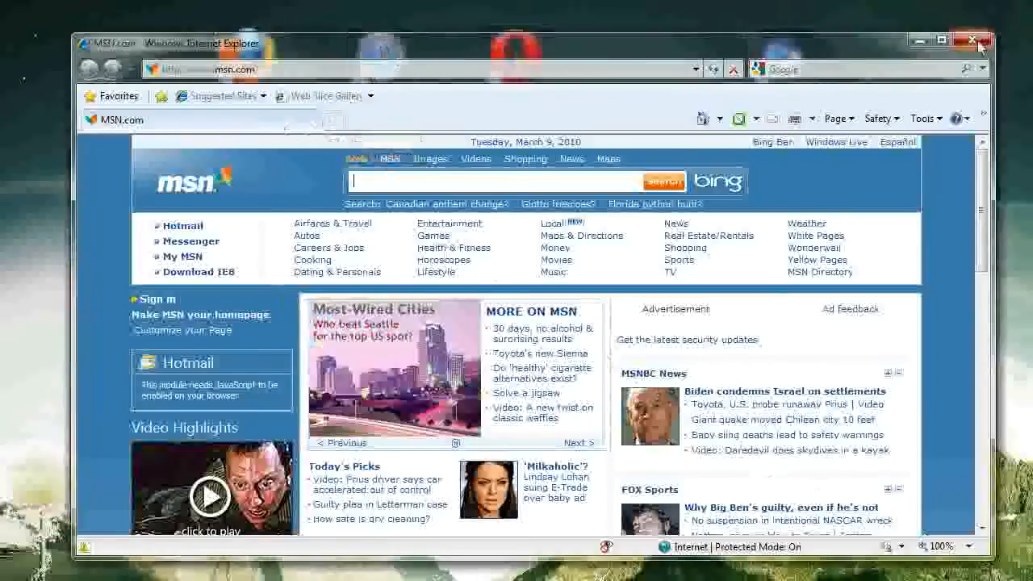
Close Internet Explorer and select the Mozilla Firefox desktop shortcut
{"action": "left_click", "coordinate": [972, 40]}
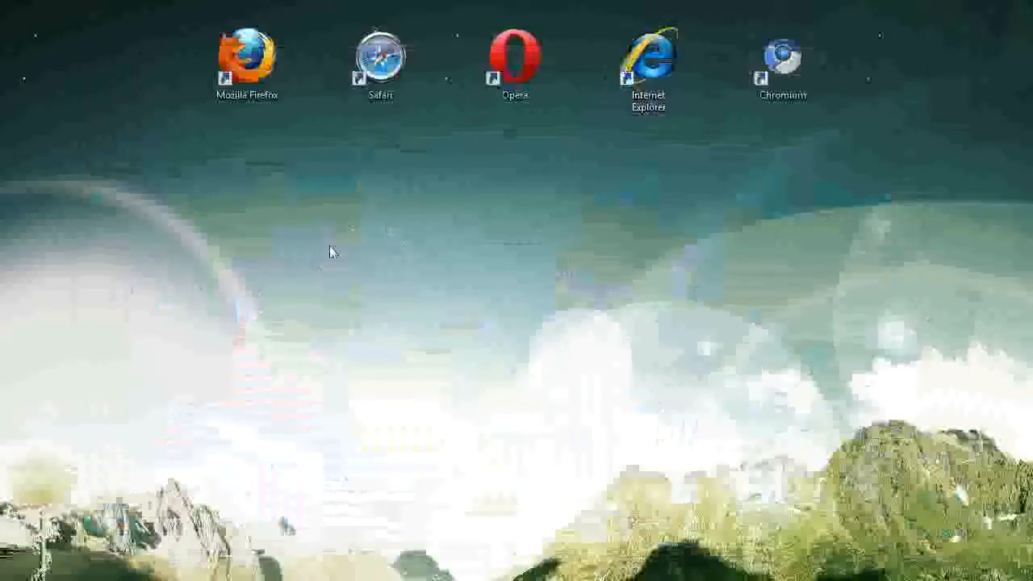
{"action": "mouse_move", "coordinate": [384, 232]}
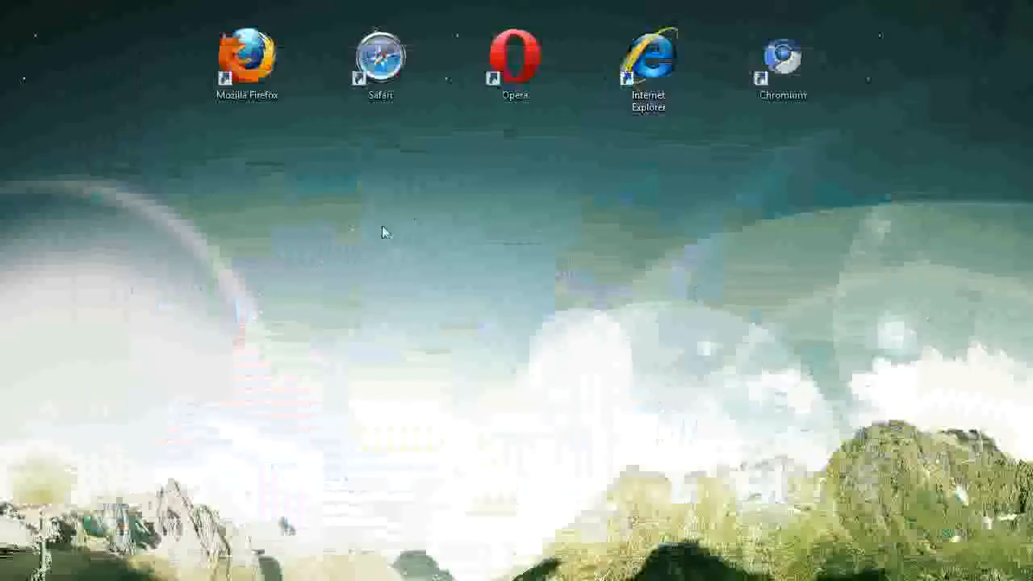
{"action": "mouse_move", "coordinate": [268, 173]}
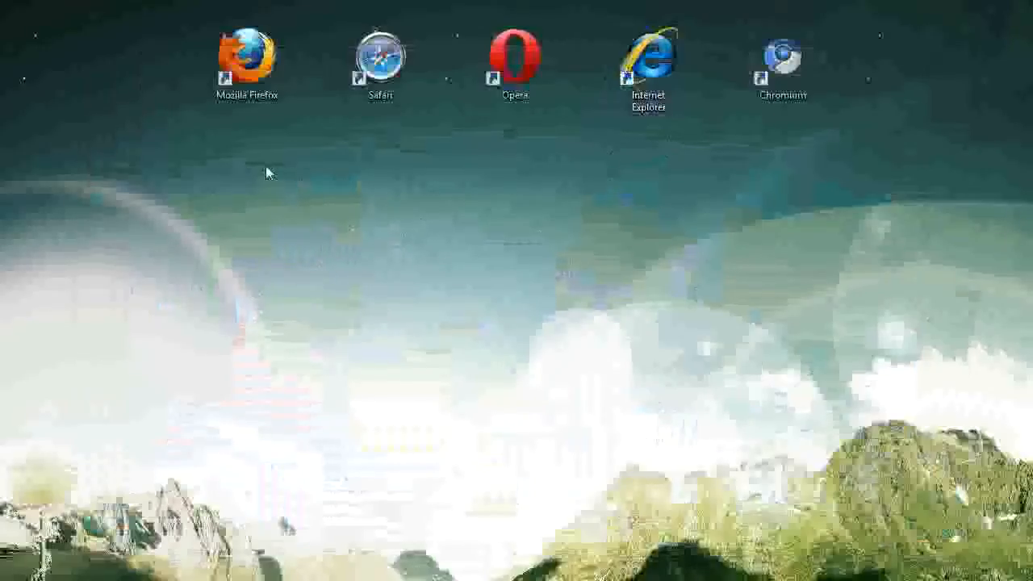
{"action": "mouse_move", "coordinate": [669, 128]}
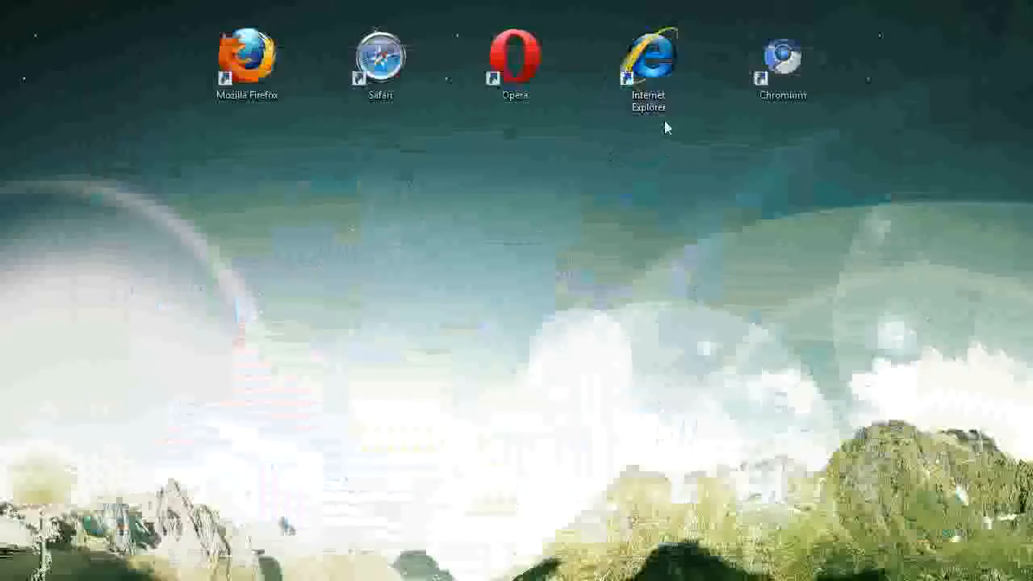
{"action": "mouse_move", "coordinate": [588, 16]}
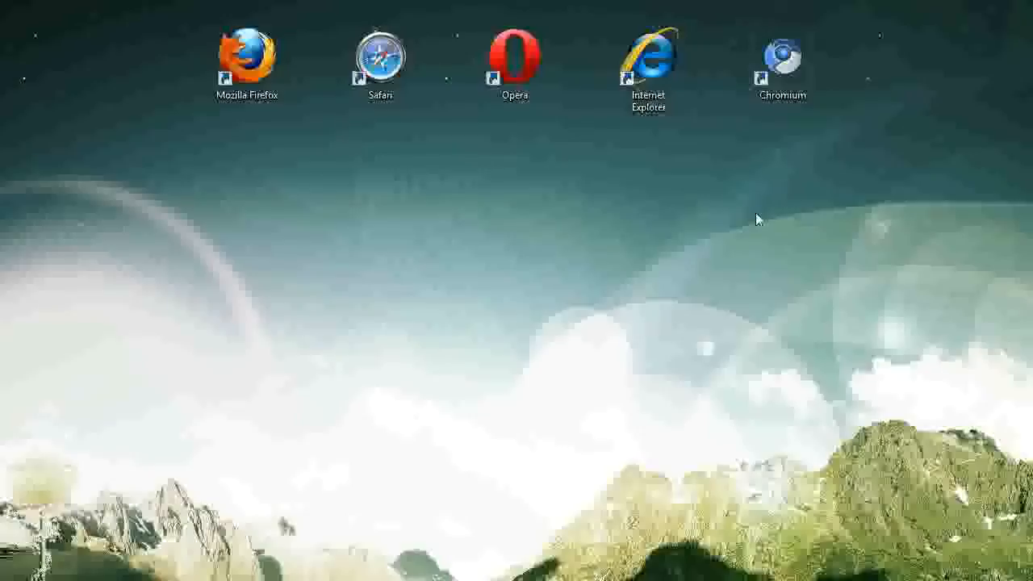
{"action": "mouse_move", "coordinate": [368, 160]}
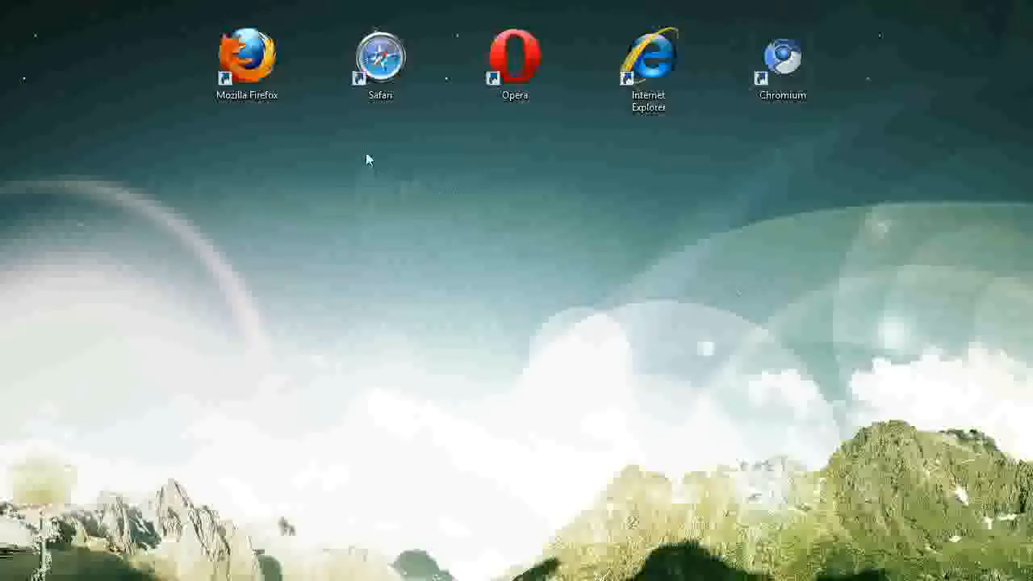
{"action": "left_click", "coordinate": [247, 63]}
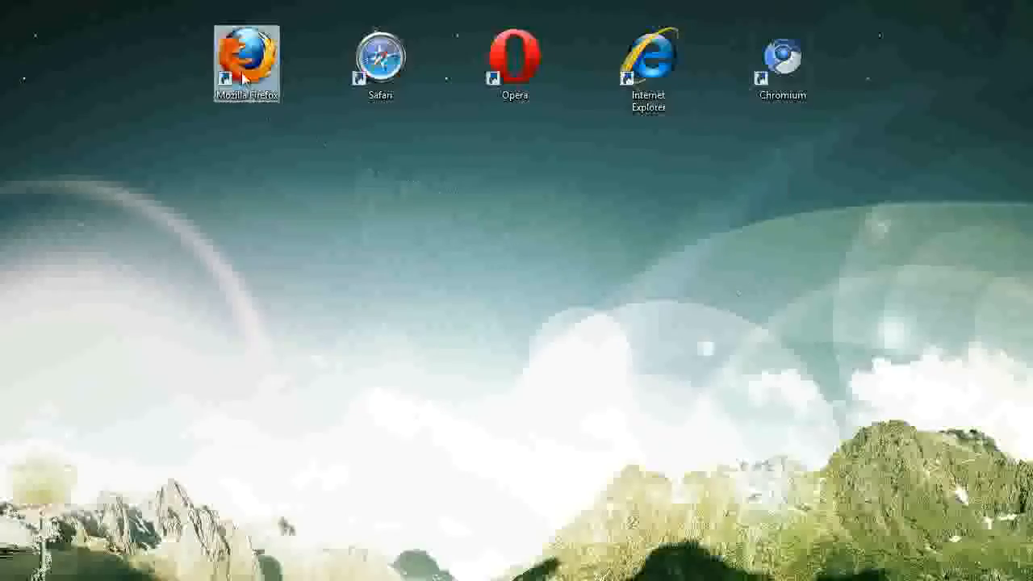
Launch Mozilla Firefox 3.6 and scroll down its Firefox Updated welcome page
{"action": "double_click", "coordinate": [247, 61]}
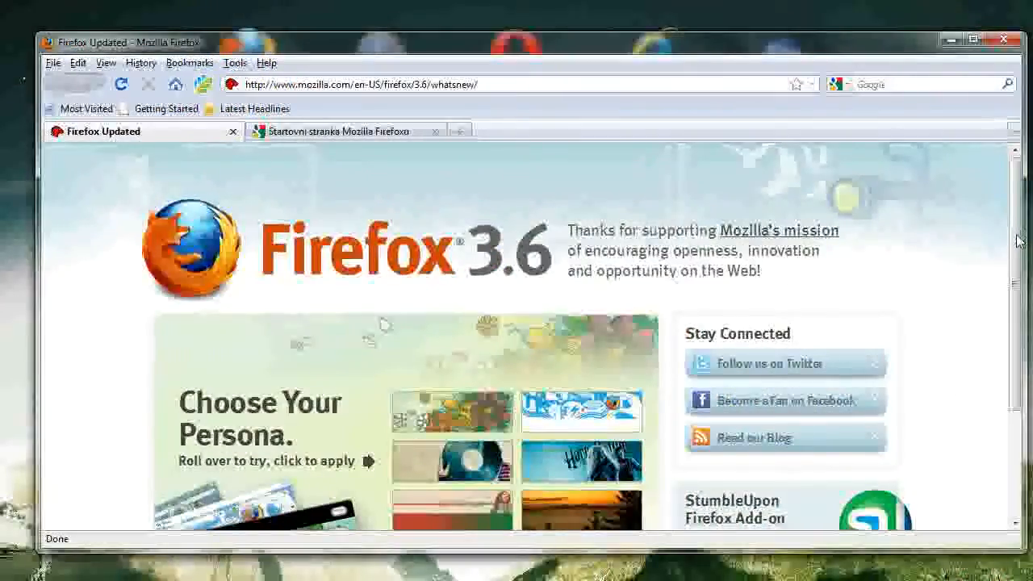
{"action": "scroll", "scroll_direction": "down", "scroll_amount": 3}
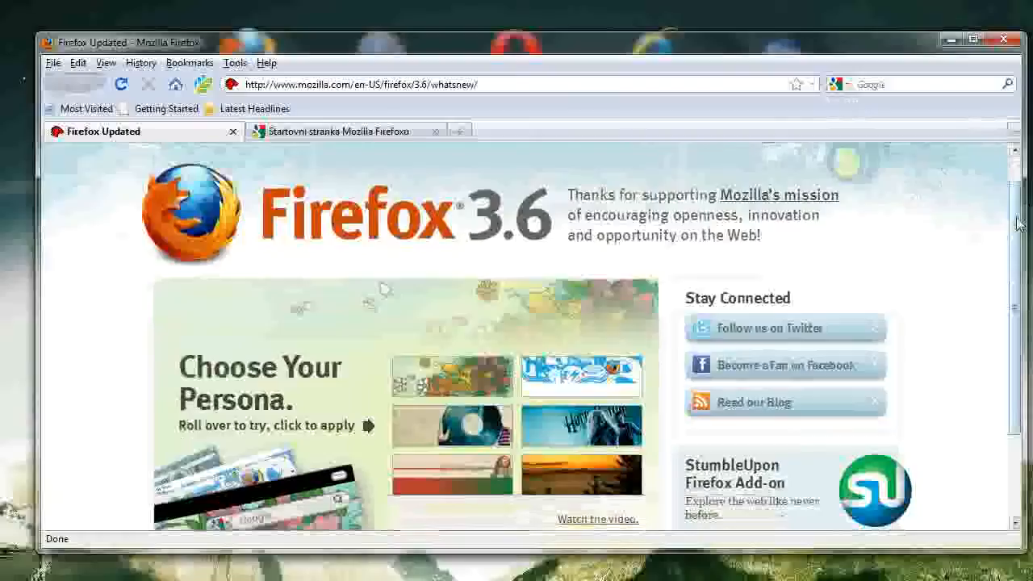
{"action": "scroll", "scroll_direction": "down", "scroll_amount": 3}
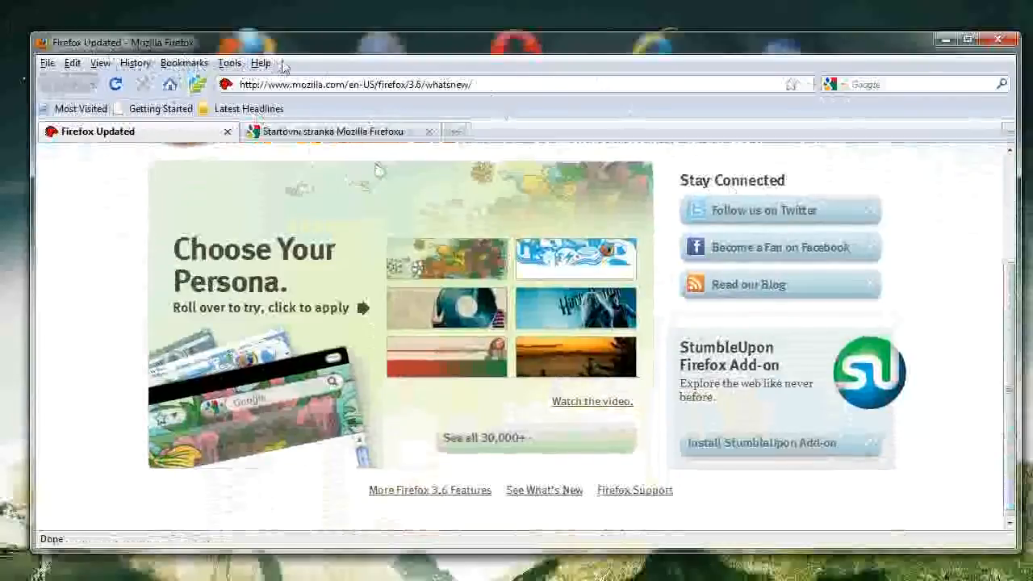
{"action": "mouse_move", "coordinate": [197, 84]}
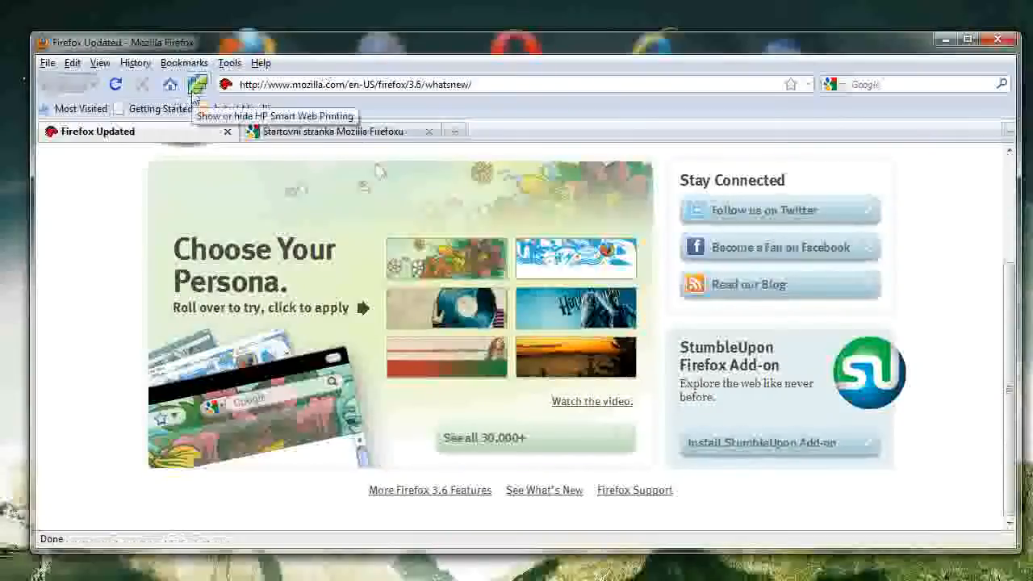
{"action": "mouse_move", "coordinate": [684, 288]}
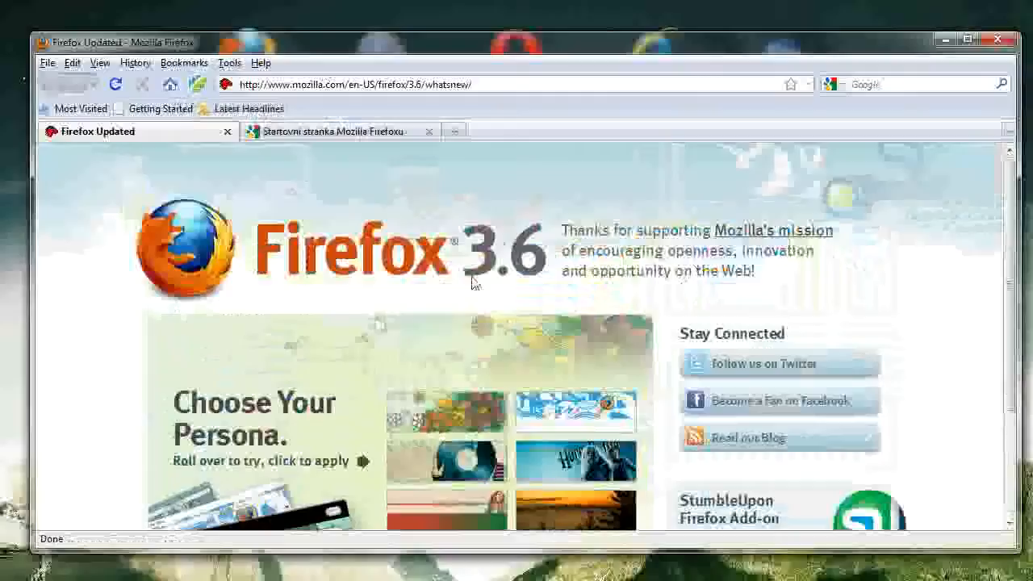
{"action": "mouse_move", "coordinate": [481, 256]}
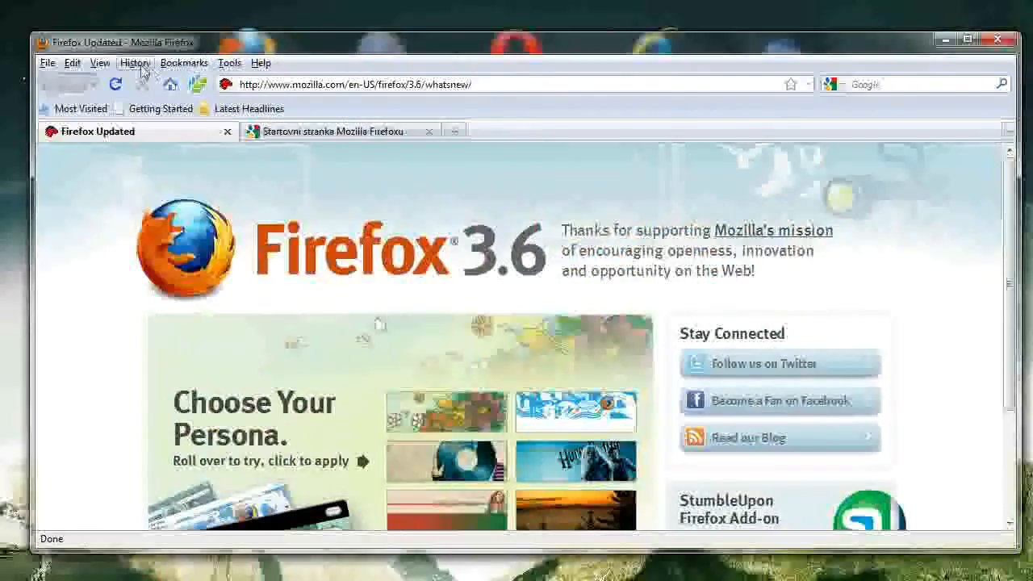
{"action": "mouse_move", "coordinate": [950, 52]}
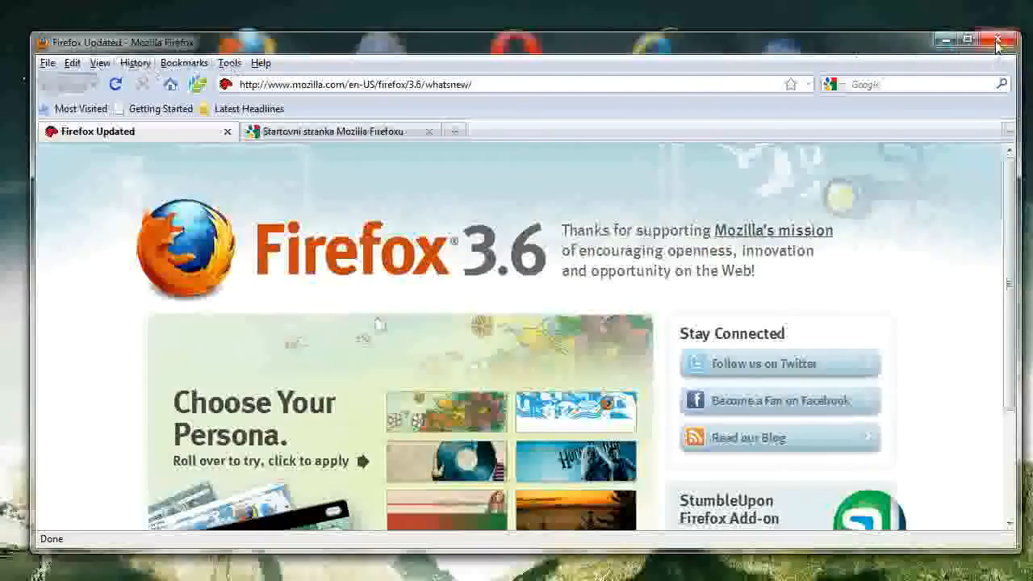
{"action": "mouse_move", "coordinate": [1009, 52]}
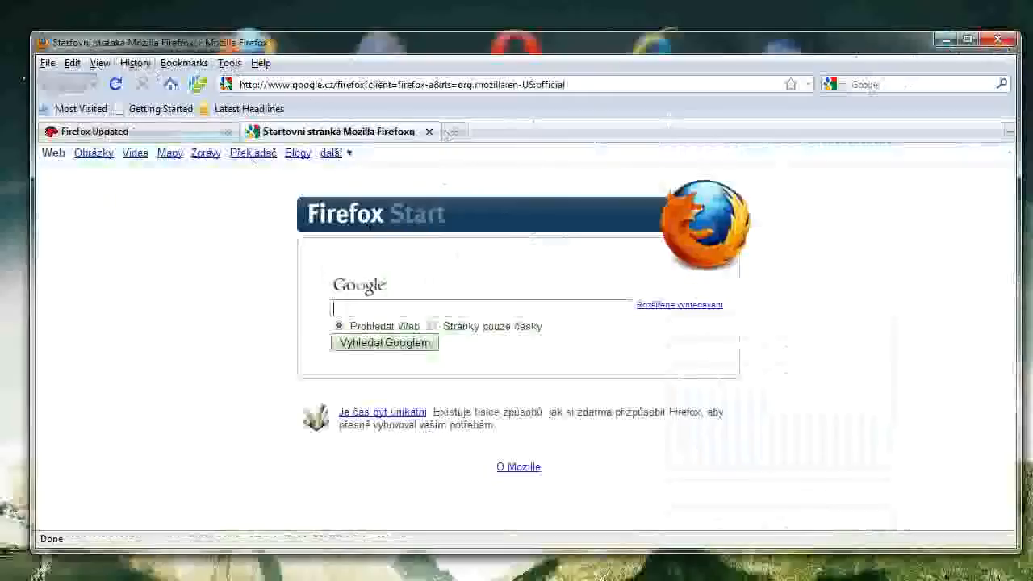
{"action": "left_click", "coordinate": [184, 63]}
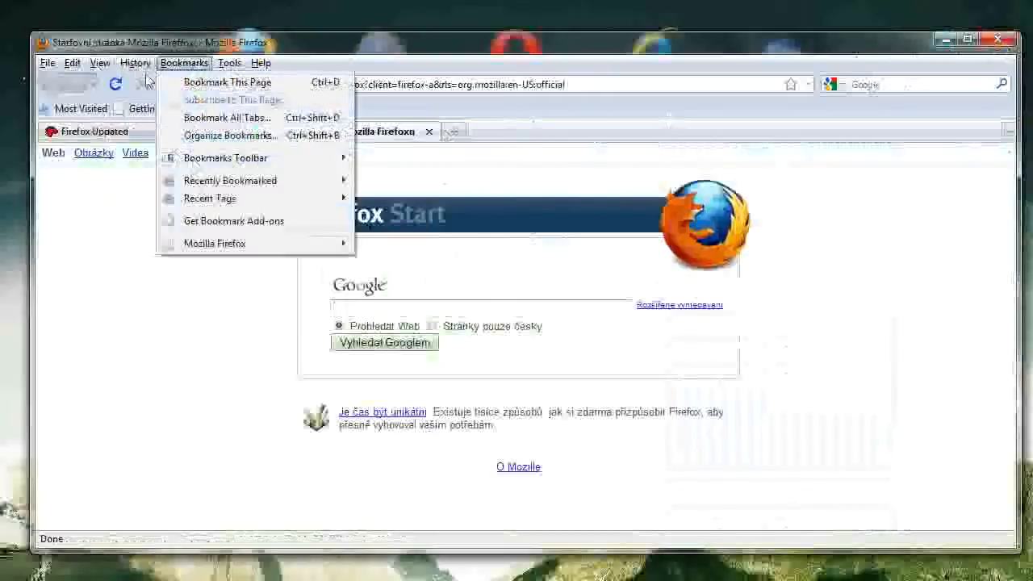
{"action": "mouse_move", "coordinate": [178, 71]}
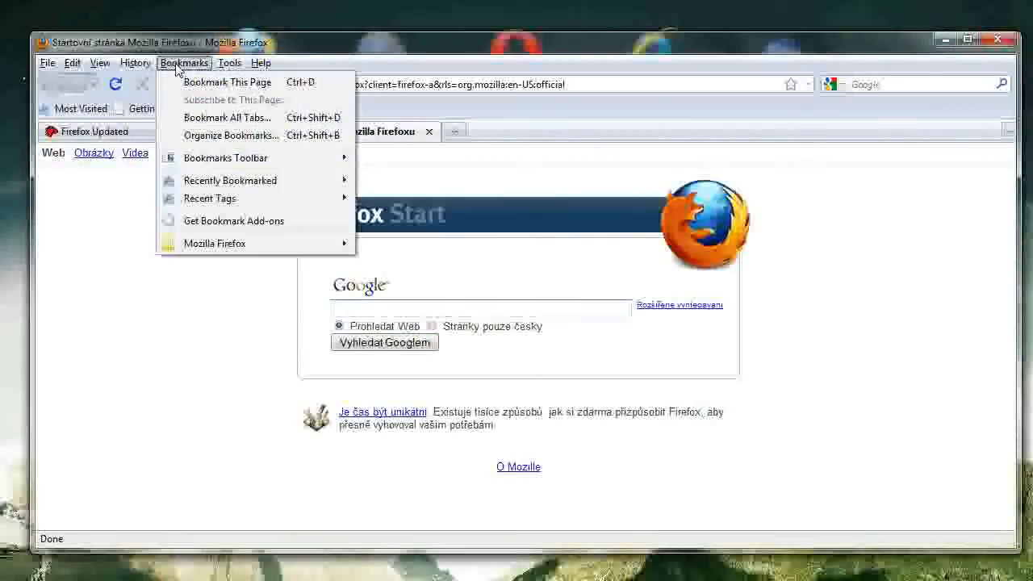
{"action": "mouse_move", "coordinate": [234, 242]}
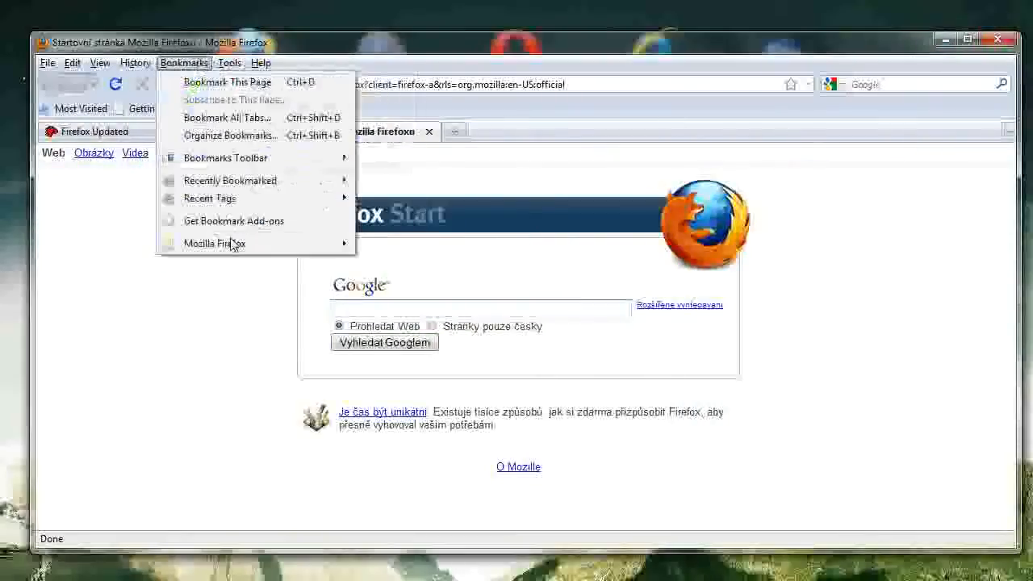
{"action": "mouse_move", "coordinate": [215, 242]}
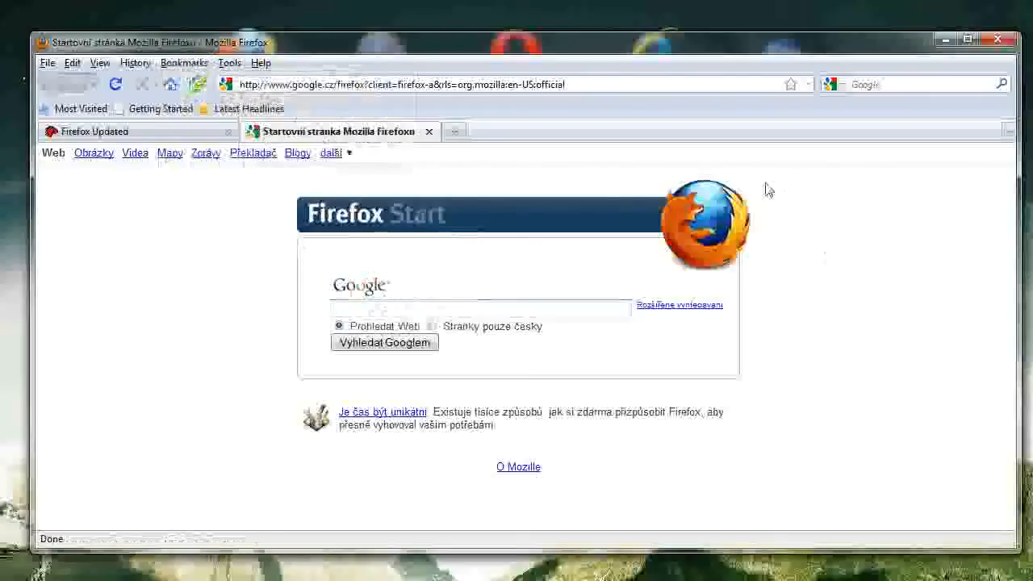
{"action": "mouse_move", "coordinate": [744, 206]}
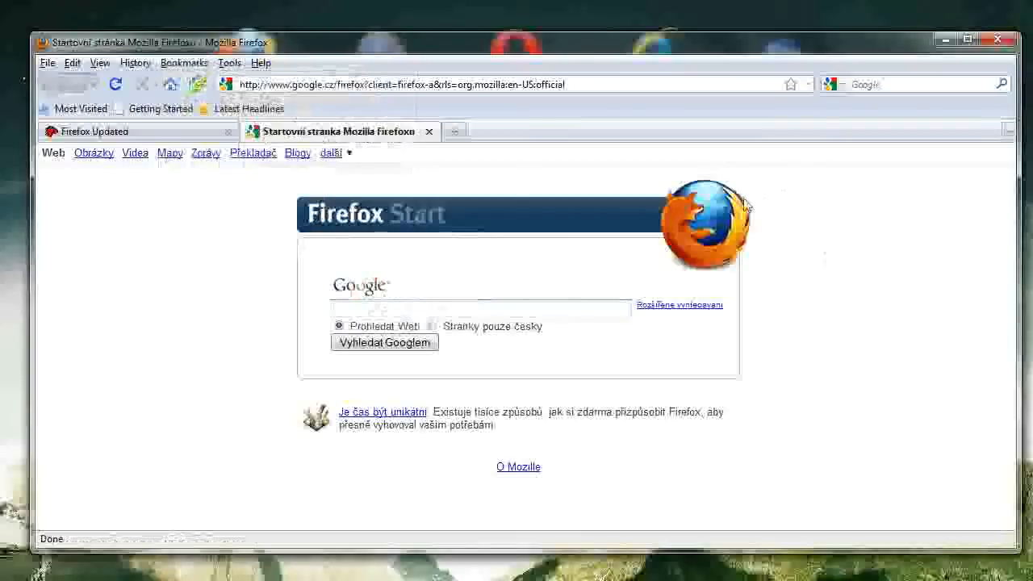
{"action": "mouse_move", "coordinate": [927, 97]}
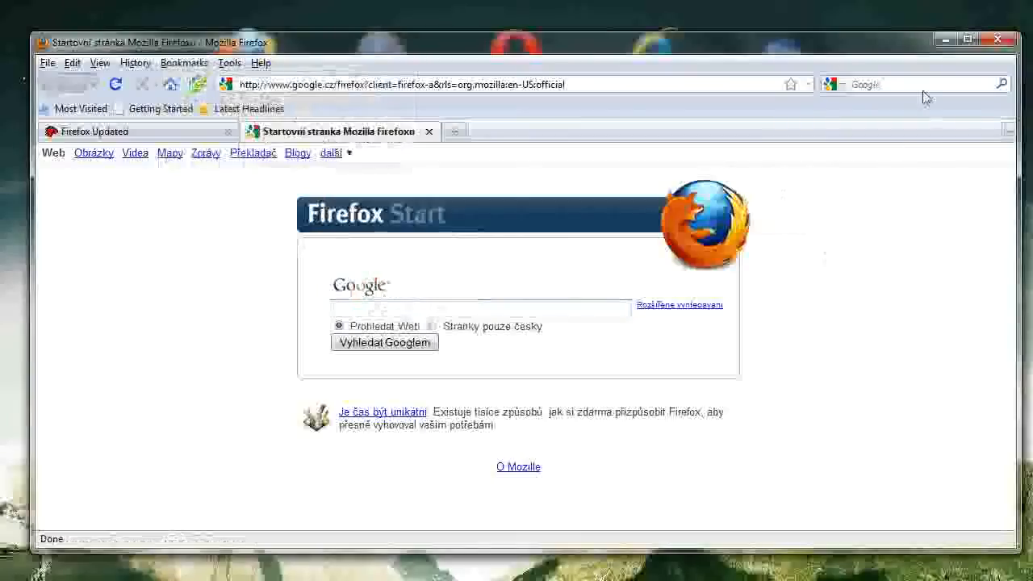
{"action": "mouse_move", "coordinate": [832, 50]}
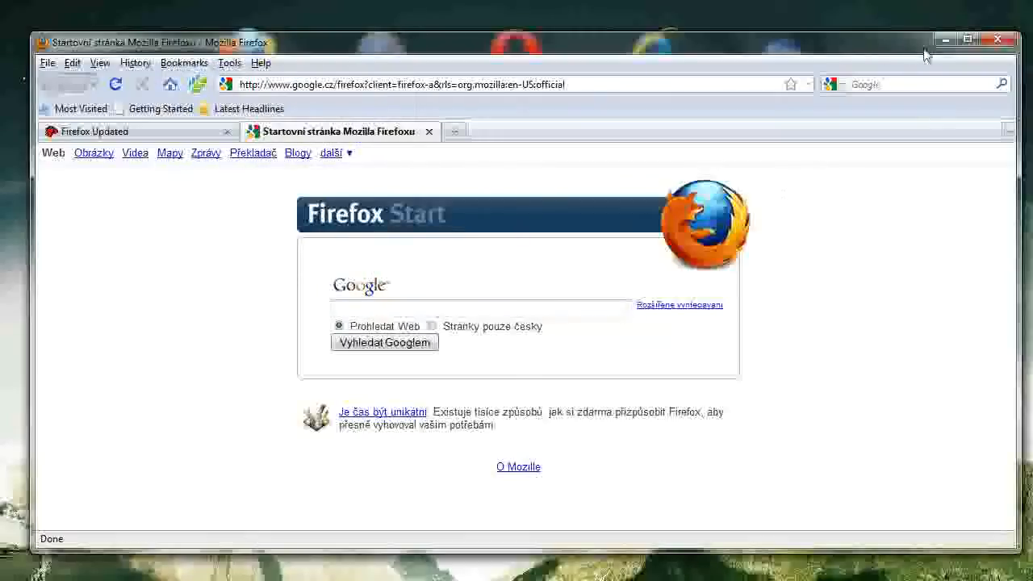
{"action": "mouse_move", "coordinate": [998, 38]}
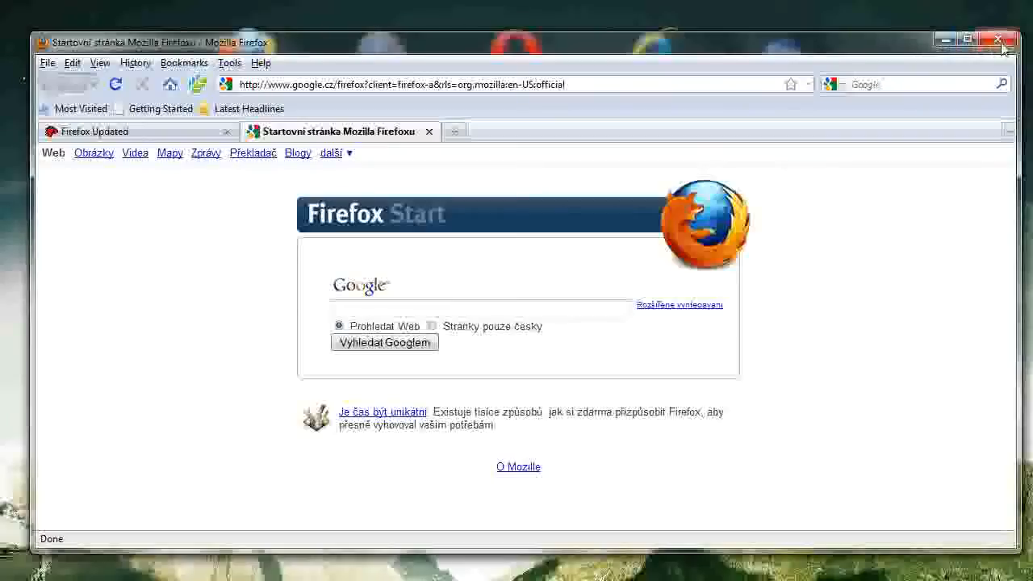
Quit Firefox without saving its open tabs and select the Safari shortcut
{"action": "left_click", "coordinate": [998, 39]}
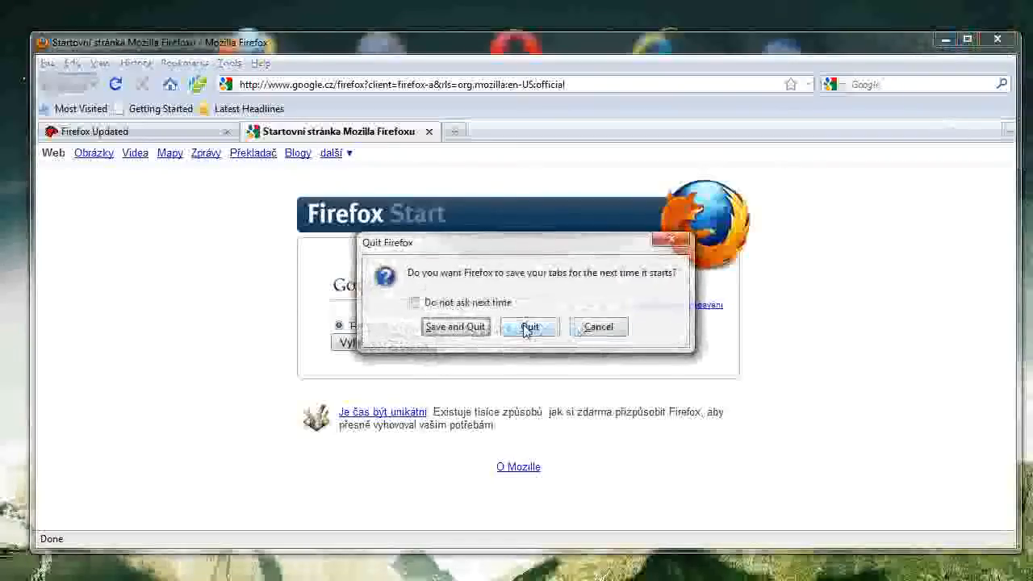
{"action": "left_click", "coordinate": [530, 326]}
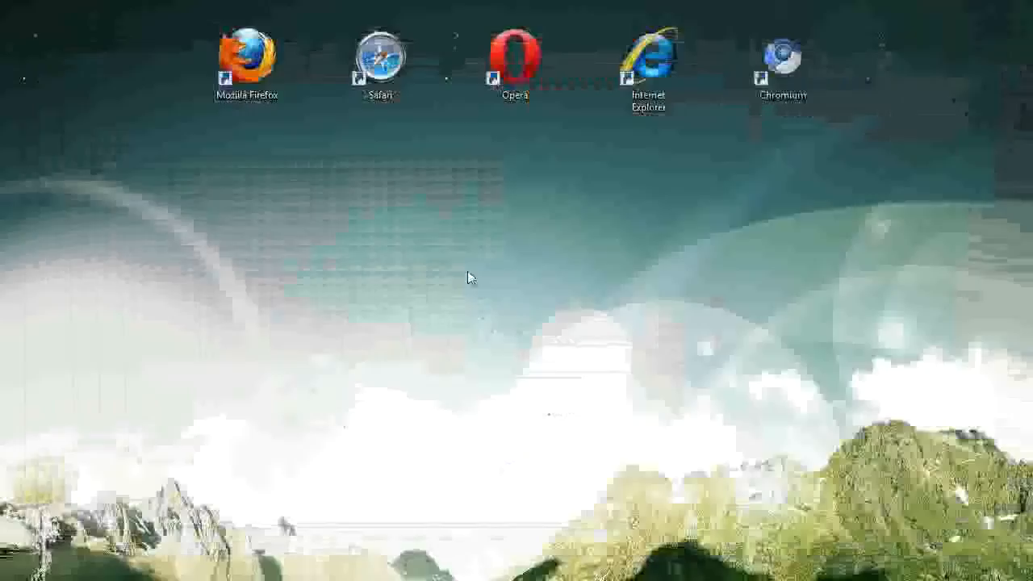
{"action": "mouse_move", "coordinate": [439, 243]}
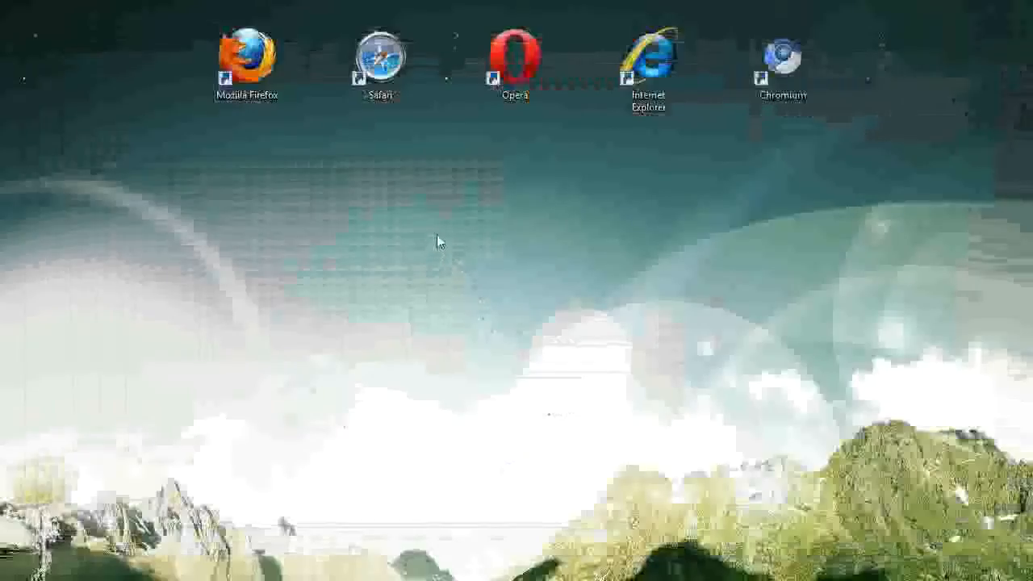
{"action": "left_click", "coordinate": [782, 65]}
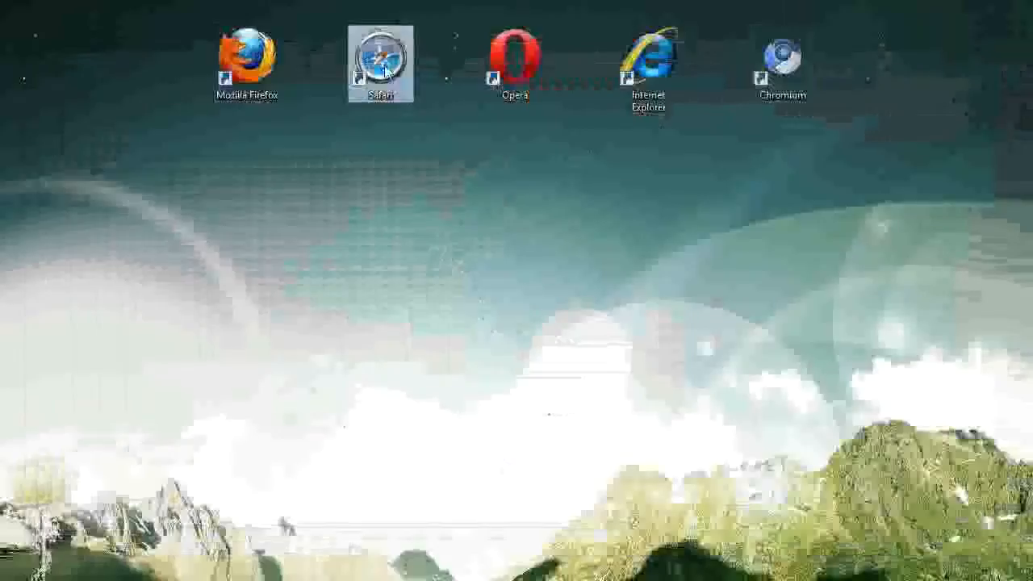
Launch Safari on the Apple start page and decline making it the default browser
{"action": "double_click", "coordinate": [381, 61]}
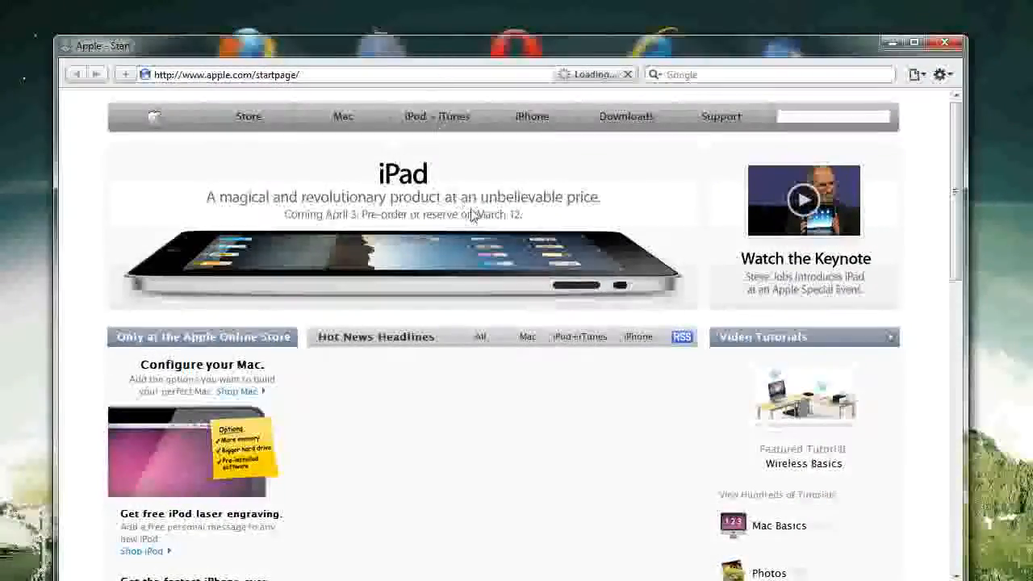
{"action": "mouse_move", "coordinate": [555, 58]}
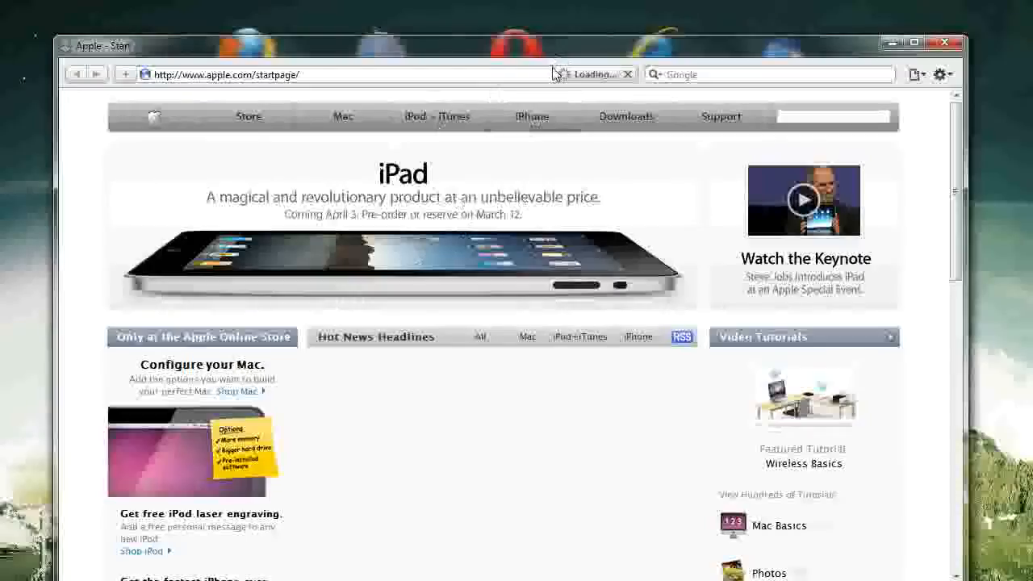
{"action": "mouse_move", "coordinate": [555, 87]}
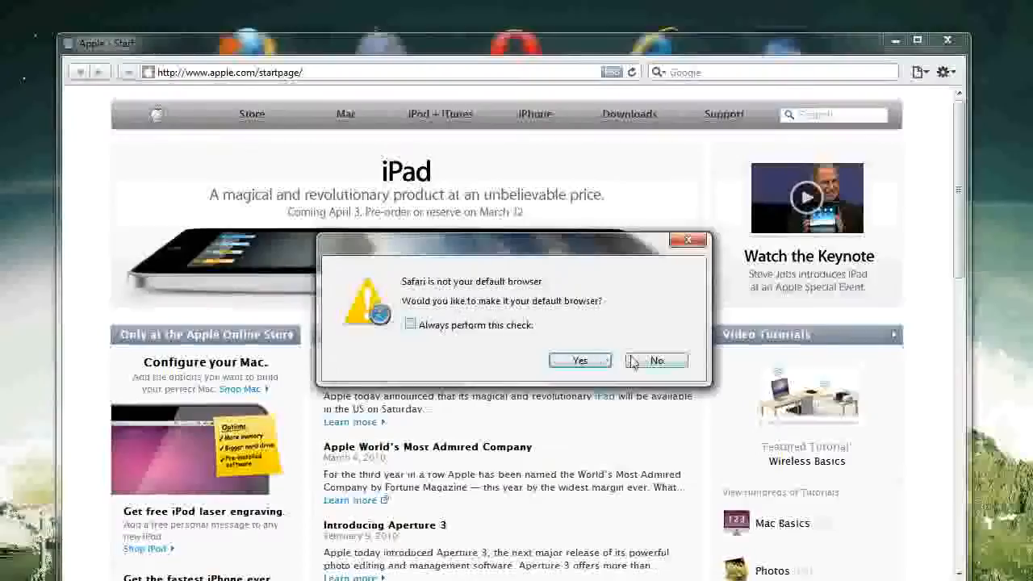
{"action": "left_click", "coordinate": [655, 360]}
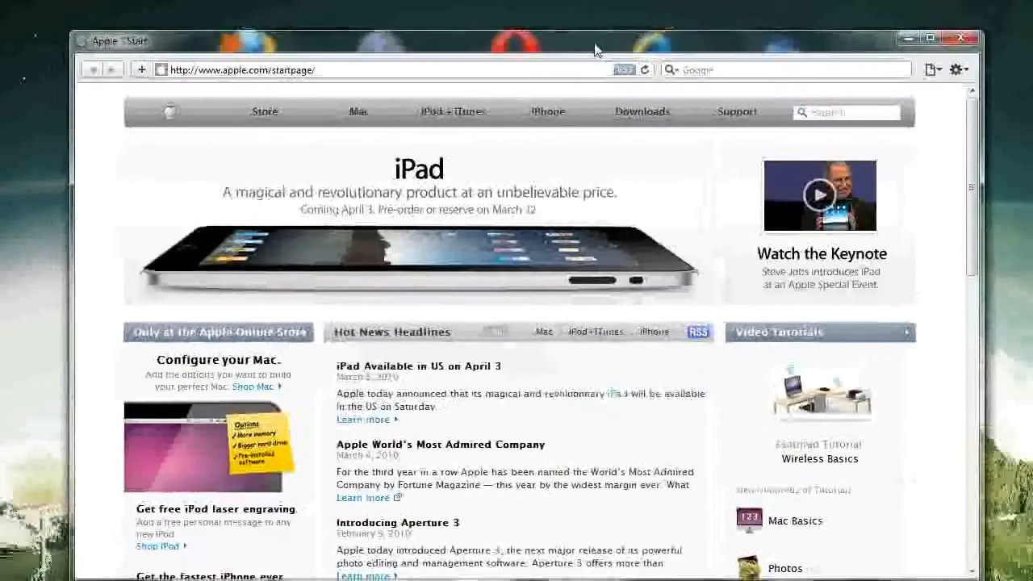
{"action": "mouse_move", "coordinate": [471, 226]}
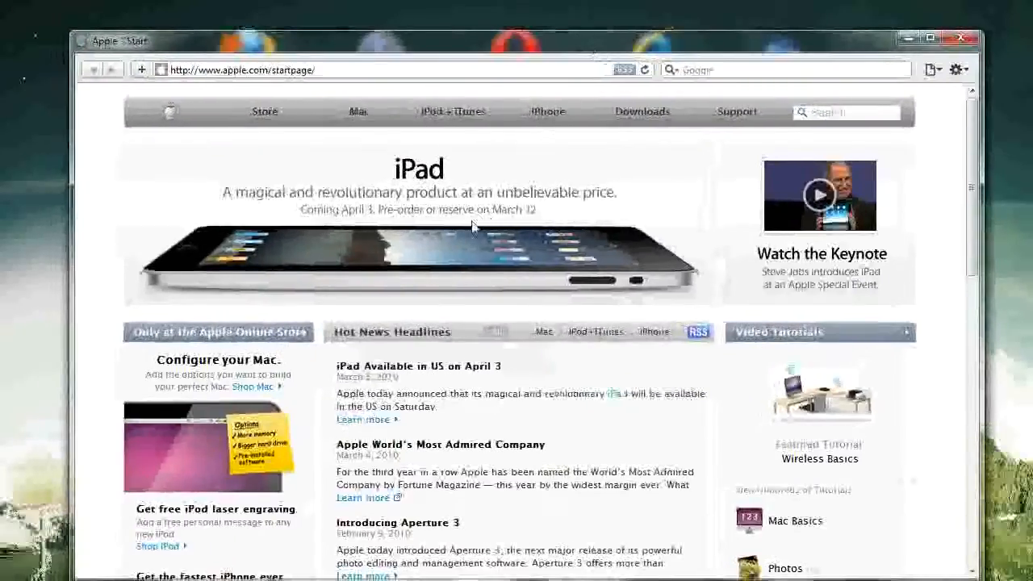
{"action": "mouse_move", "coordinate": [323, 45]}
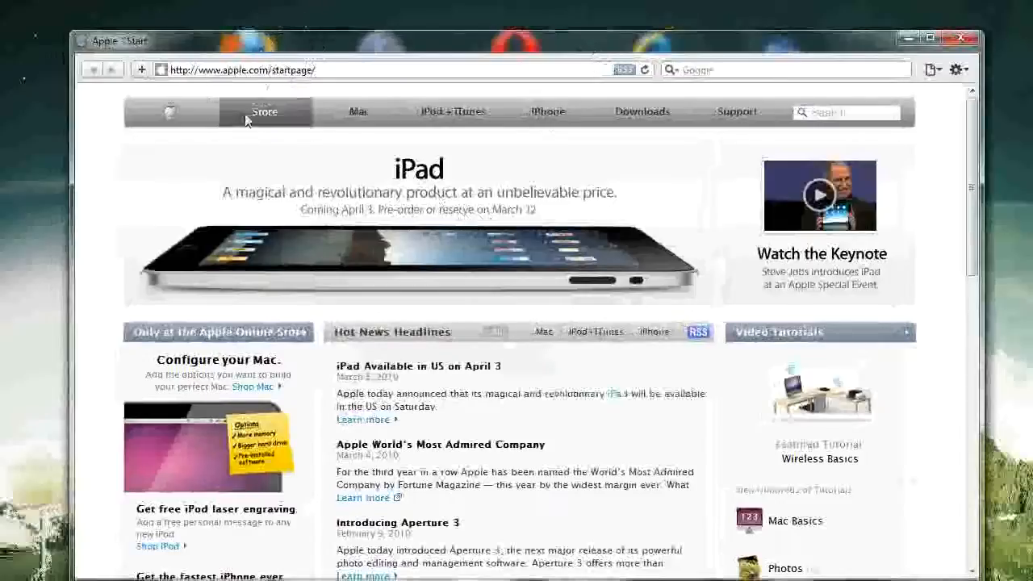
{"action": "mouse_move", "coordinate": [616, 337]}
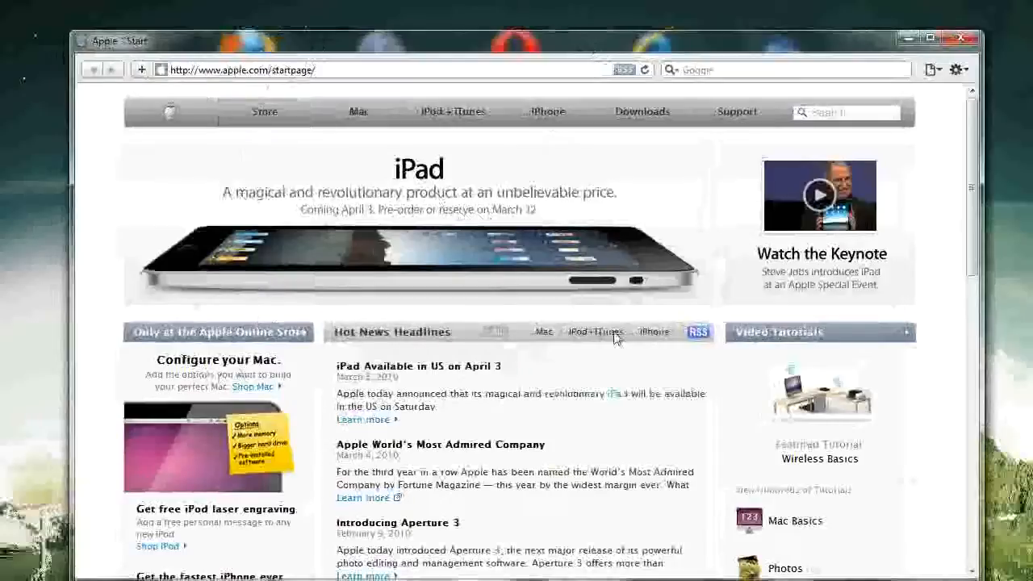
{"action": "mouse_move", "coordinate": [927, 555]}
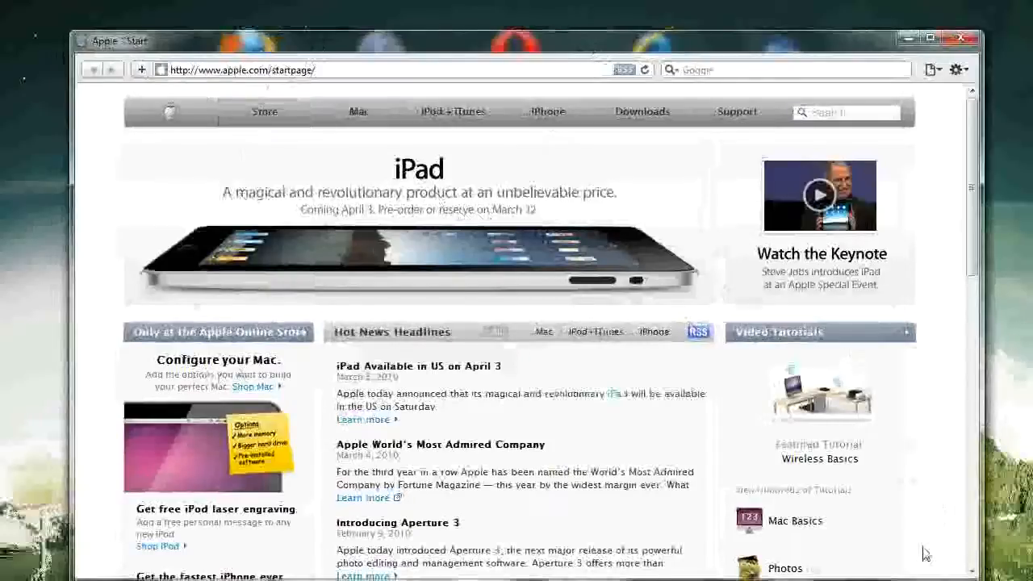
{"action": "mouse_move", "coordinate": [381, 84]}
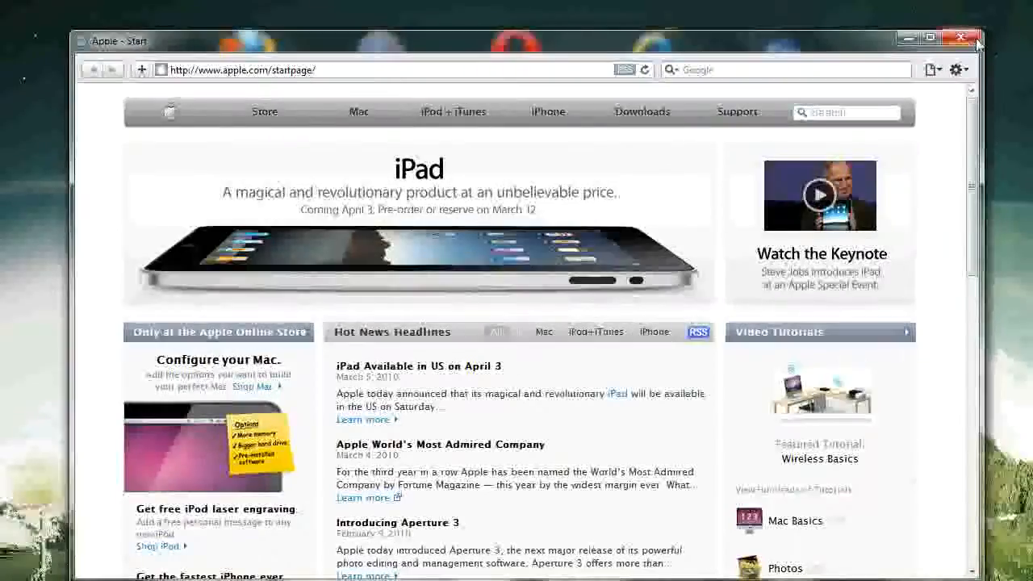
{"action": "left_click", "coordinate": [961, 39]}
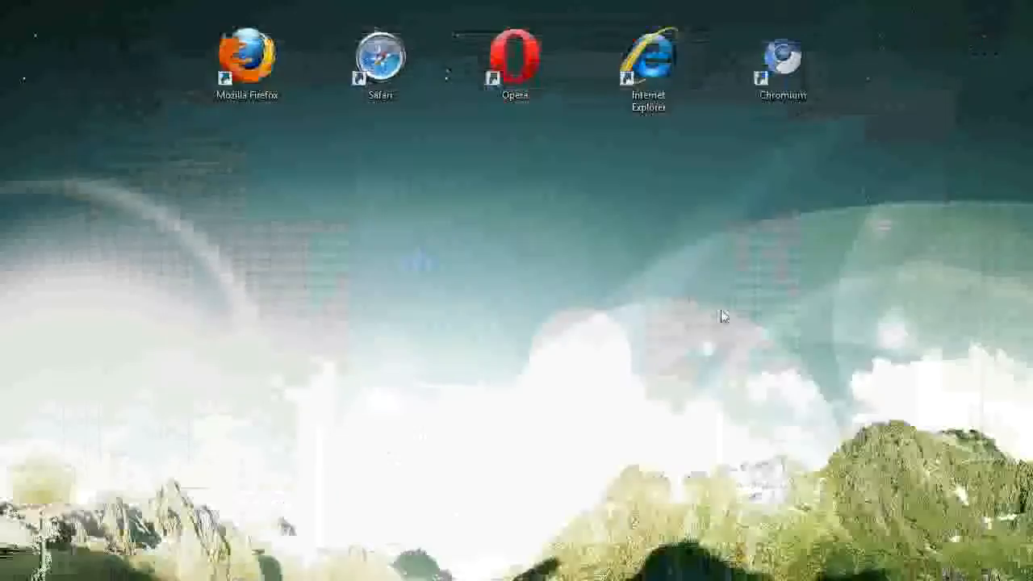
{"action": "mouse_move", "coordinate": [794, 122]}
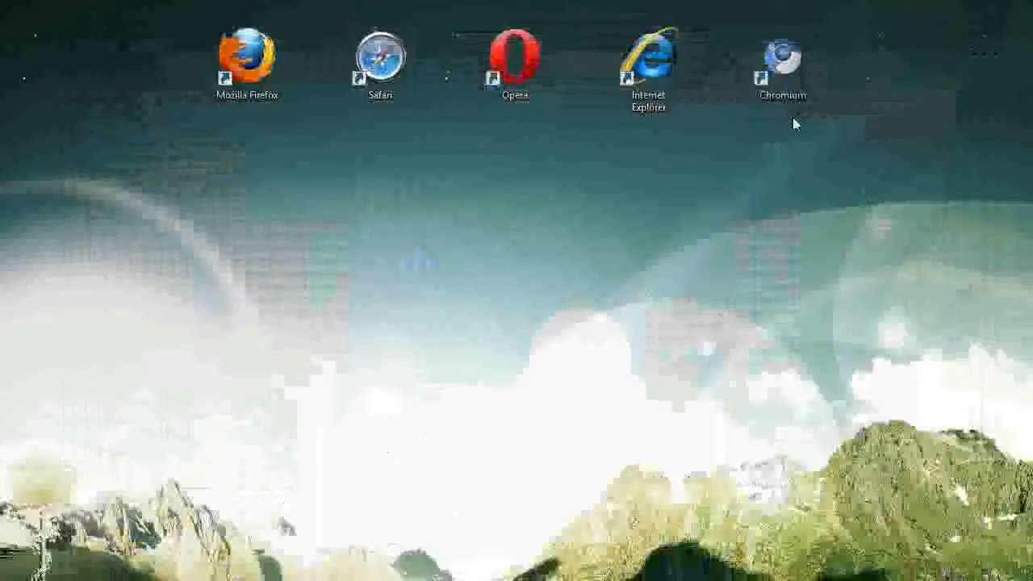
{"action": "mouse_move", "coordinate": [508, 115]}
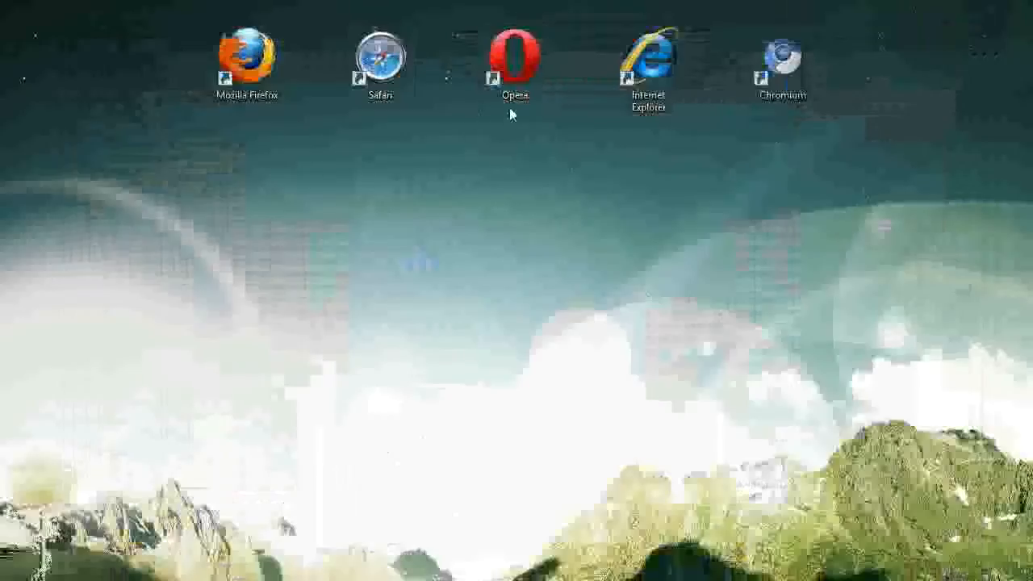
{"action": "mouse_move", "coordinate": [781, 65]}
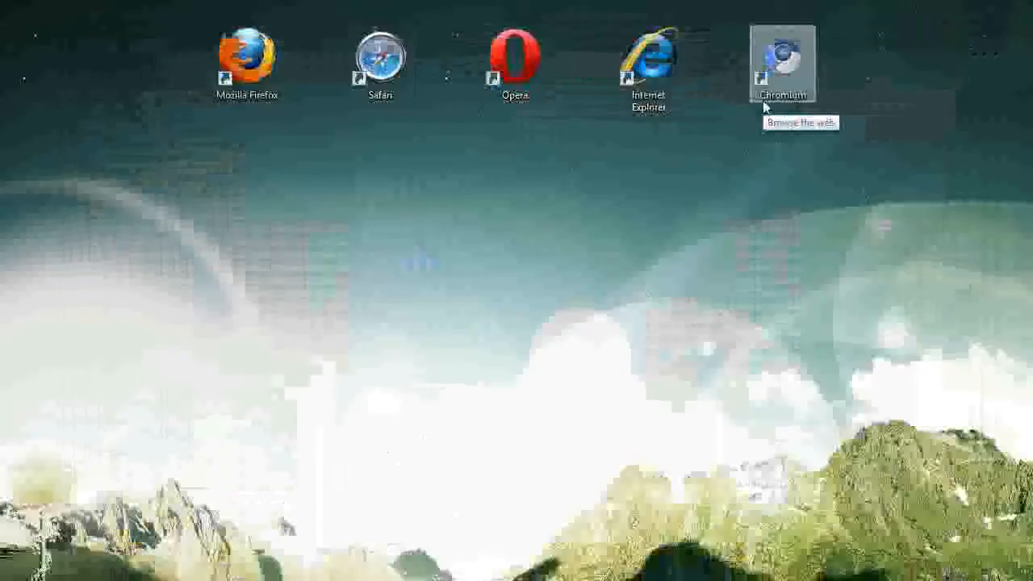
{"action": "mouse_move", "coordinate": [804, 117]}
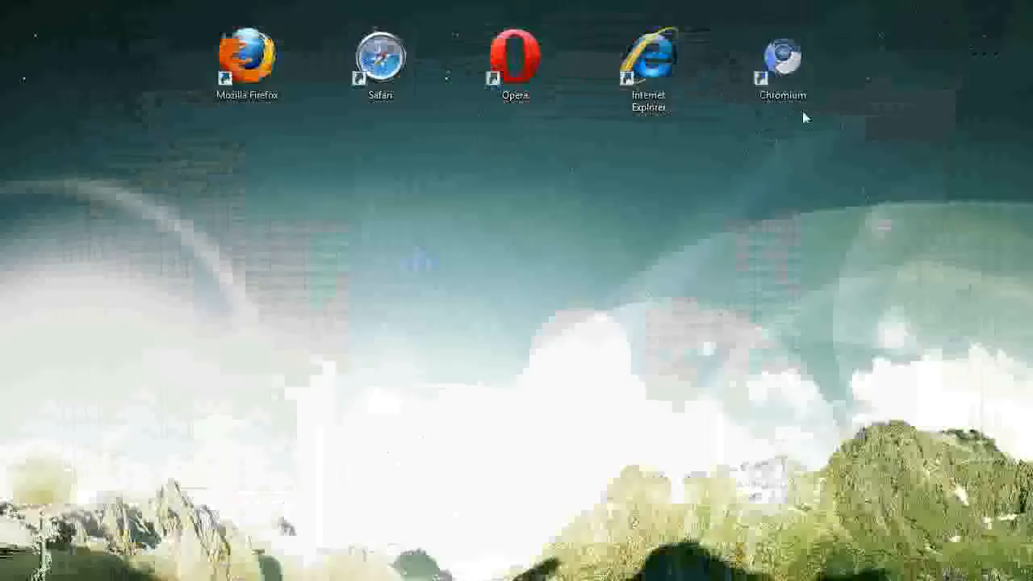
{"action": "left_click", "coordinate": [781, 65]}
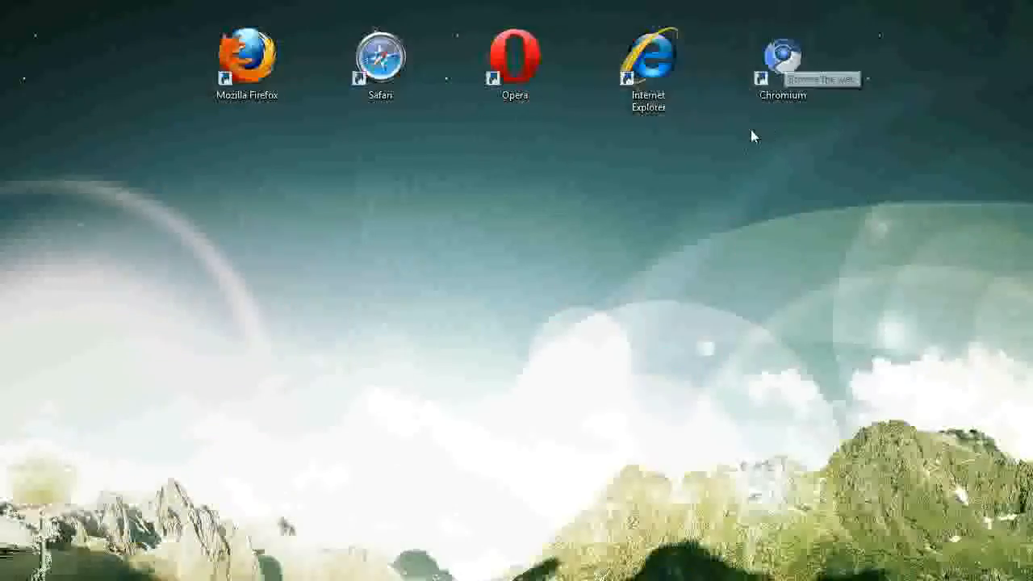
{"action": "mouse_move", "coordinate": [804, 116]}
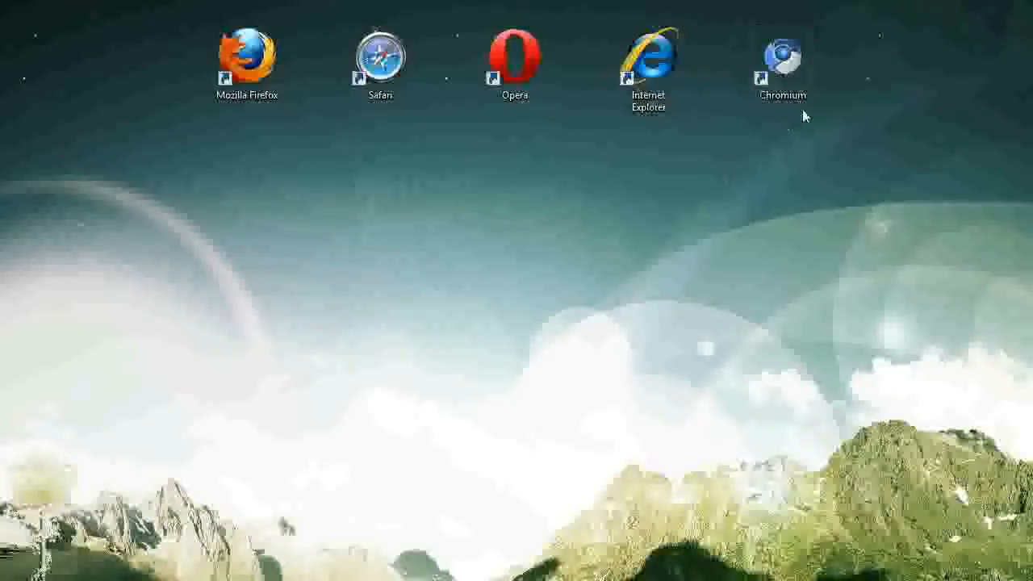
{"action": "left_click", "coordinate": [782, 64]}
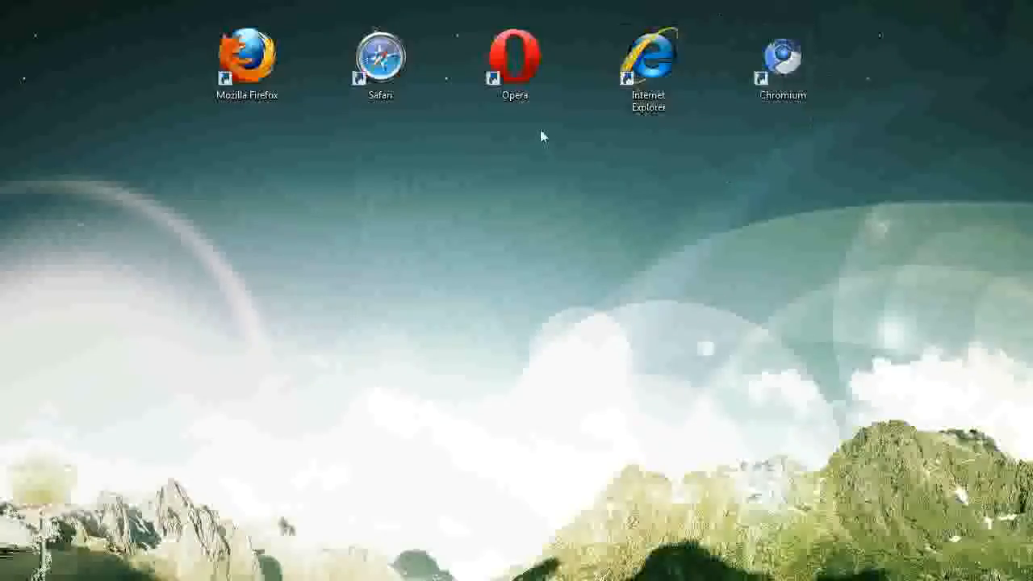
{"action": "left_click", "coordinate": [513, 62]}
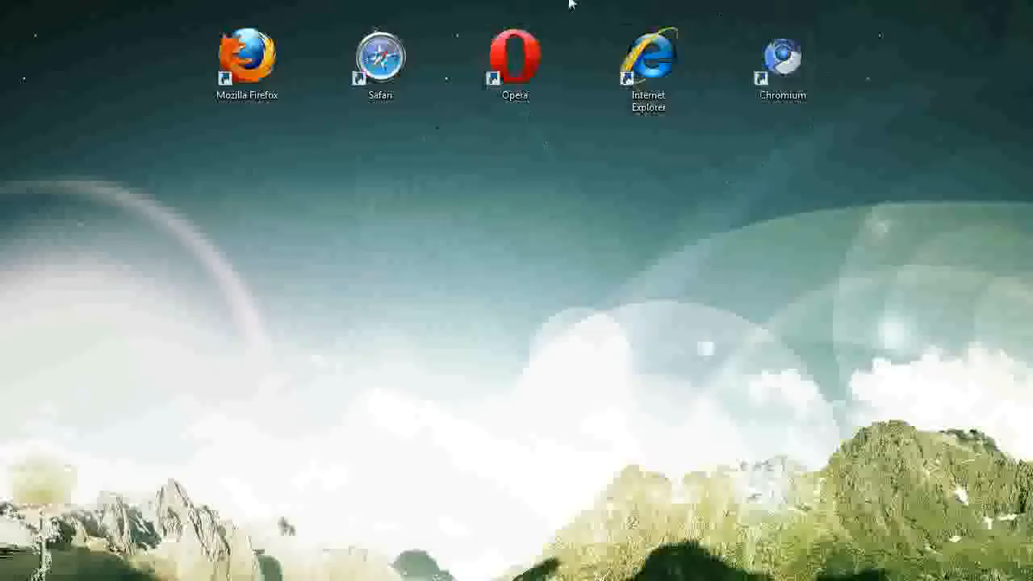
{"action": "left_click", "coordinate": [381, 62]}
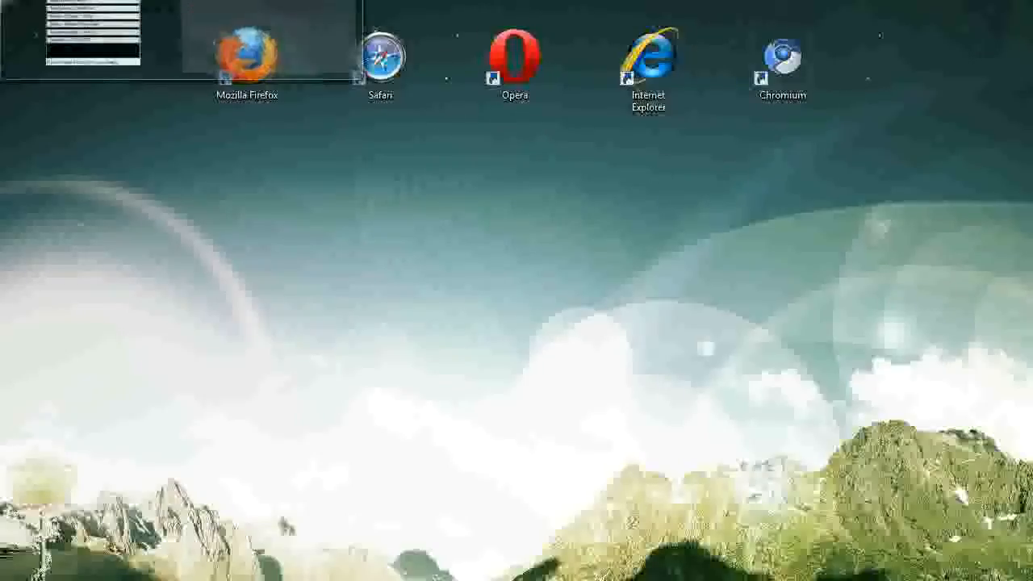
Launch Opera, close the duplicate Speed Dial tab and open Amazon.com from Speed Dial
{"action": "double_click", "coordinate": [513, 51]}
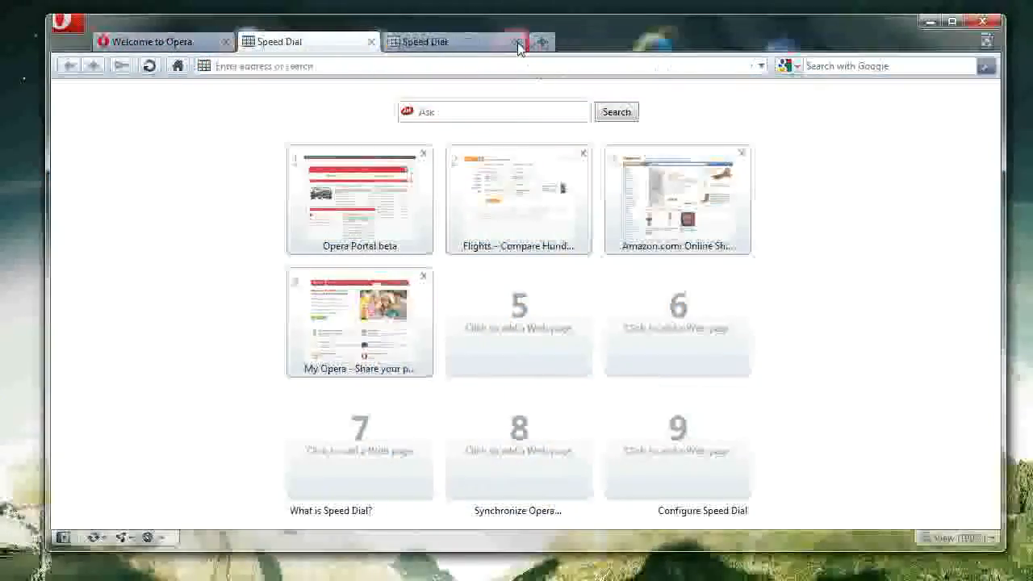
{"action": "left_click", "coordinate": [517, 42]}
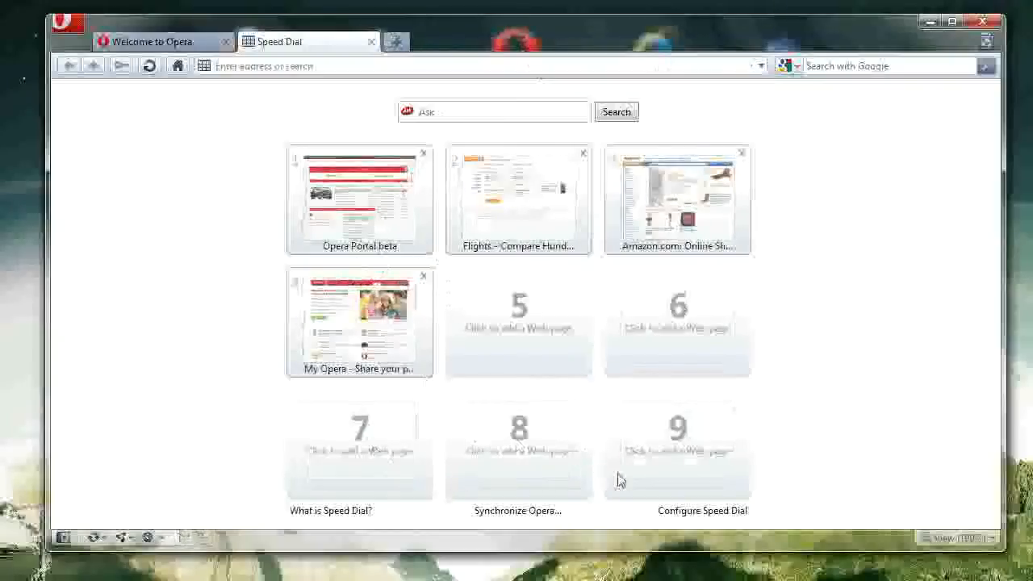
{"action": "mouse_move", "coordinate": [297, 339]}
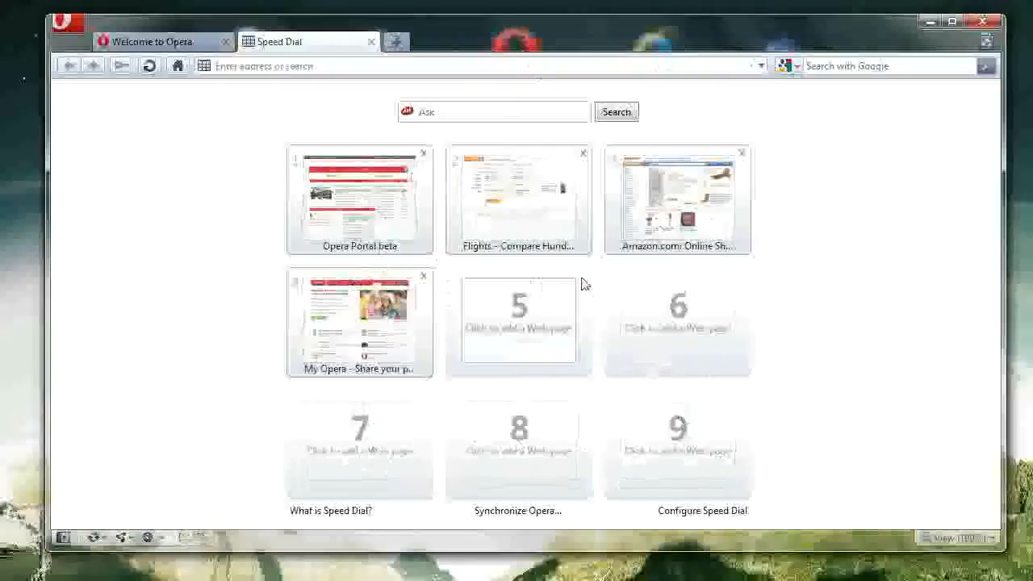
{"action": "left_click", "coordinate": [676, 201]}
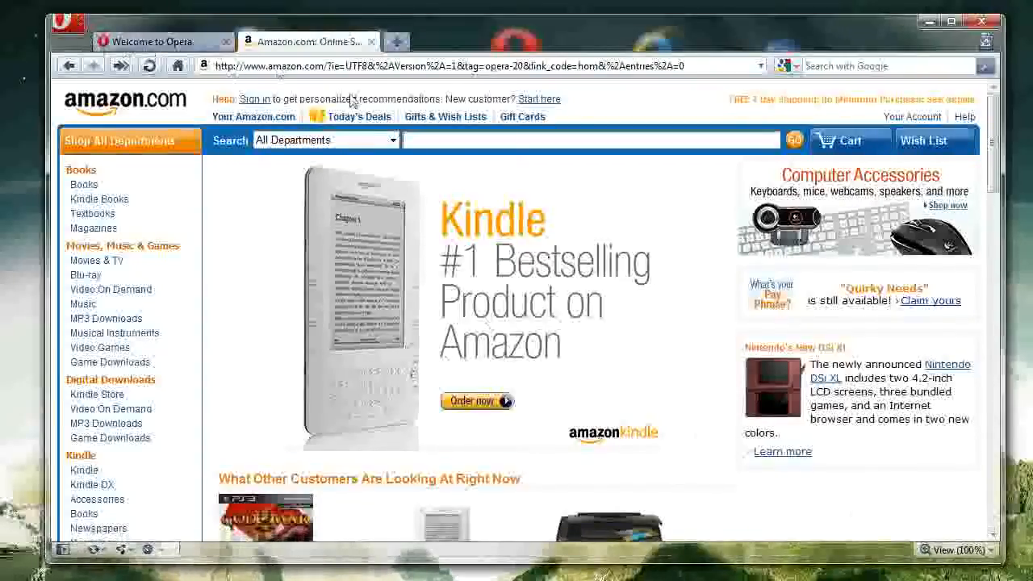
{"action": "mouse_move", "coordinate": [164, 42]}
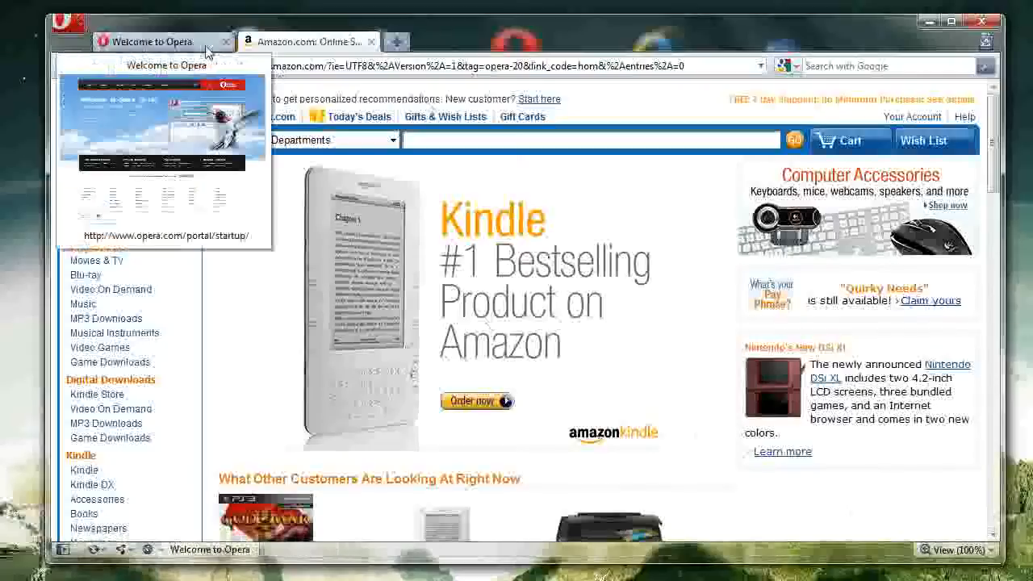
Switch back to the Welcome to Opera tab and close the Opera window
{"action": "left_click", "coordinate": [154, 42]}
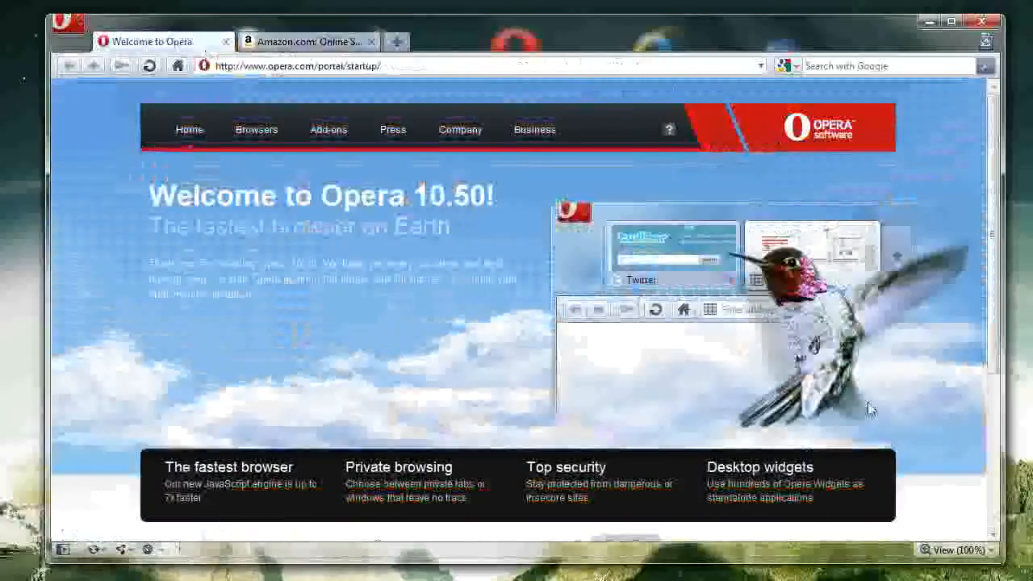
{"action": "mouse_move", "coordinate": [412, 291]}
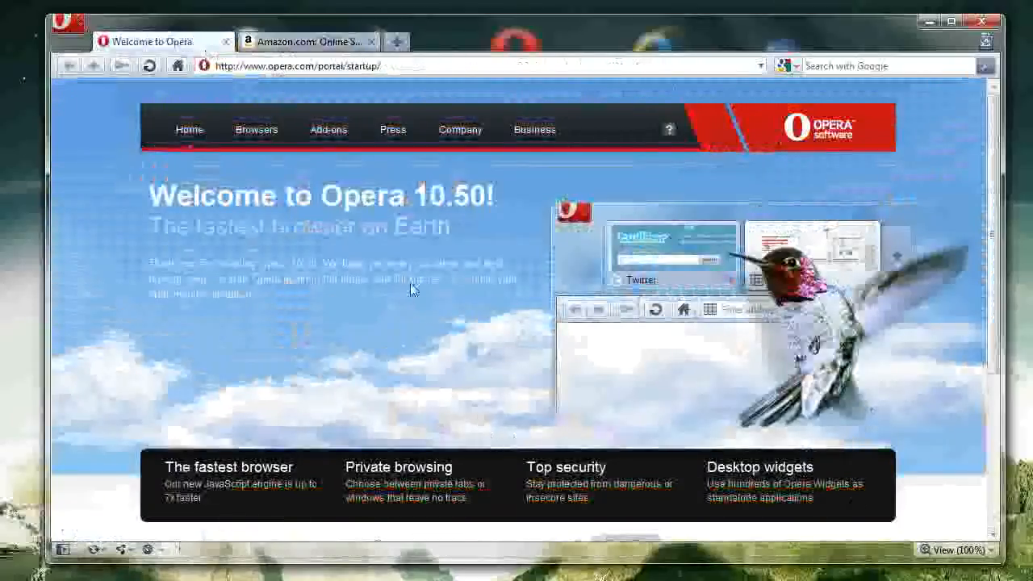
{"action": "mouse_move", "coordinate": [552, 216]}
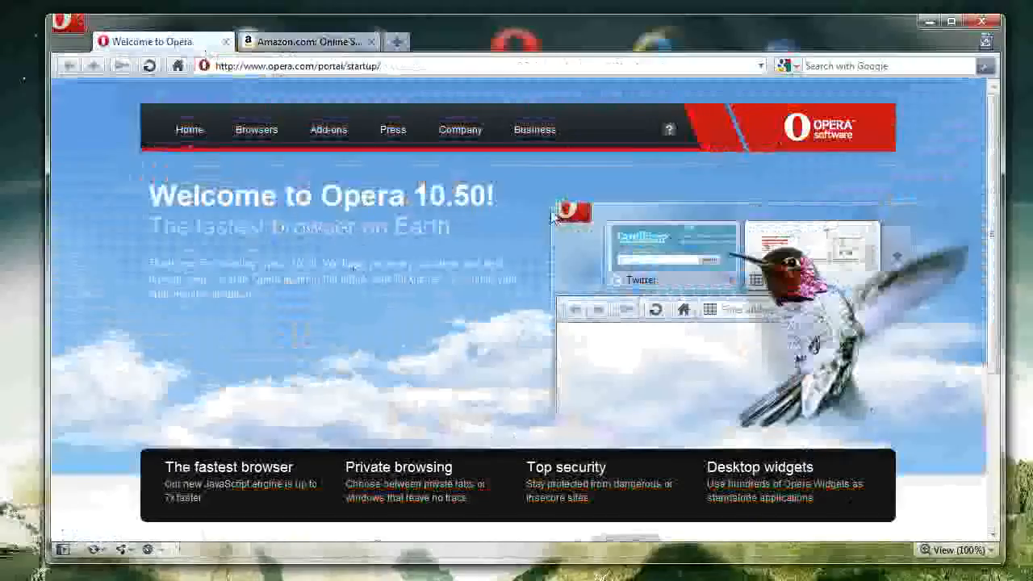
{"action": "mouse_move", "coordinate": [216, 246]}
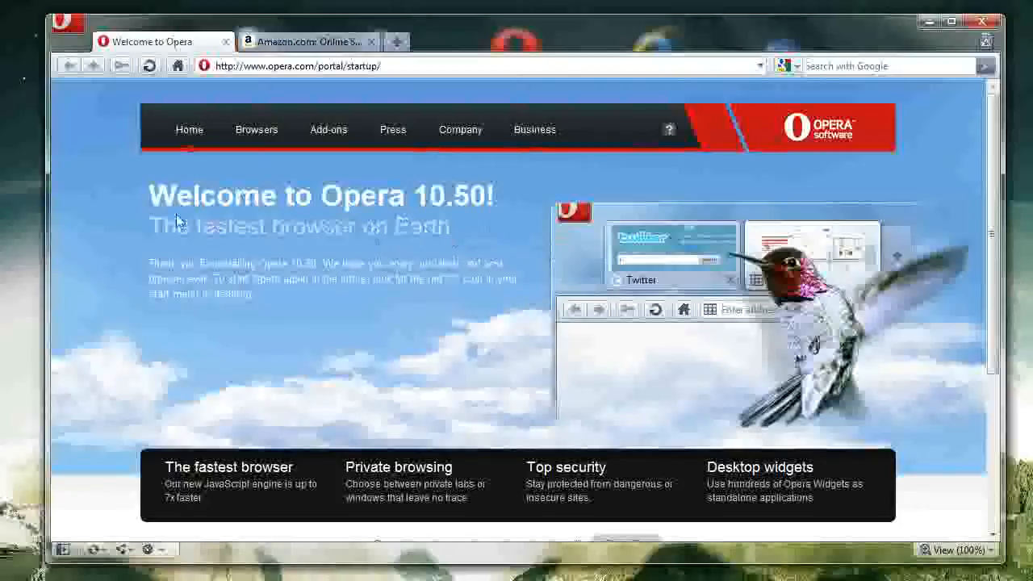
{"action": "mouse_move", "coordinate": [916, 168]}
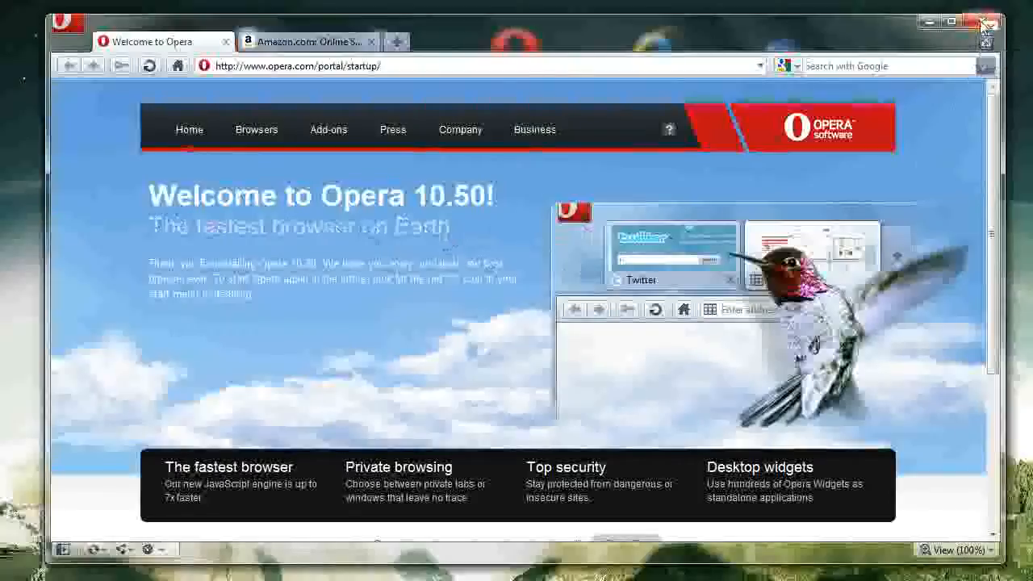
{"action": "left_click", "coordinate": [984, 23]}
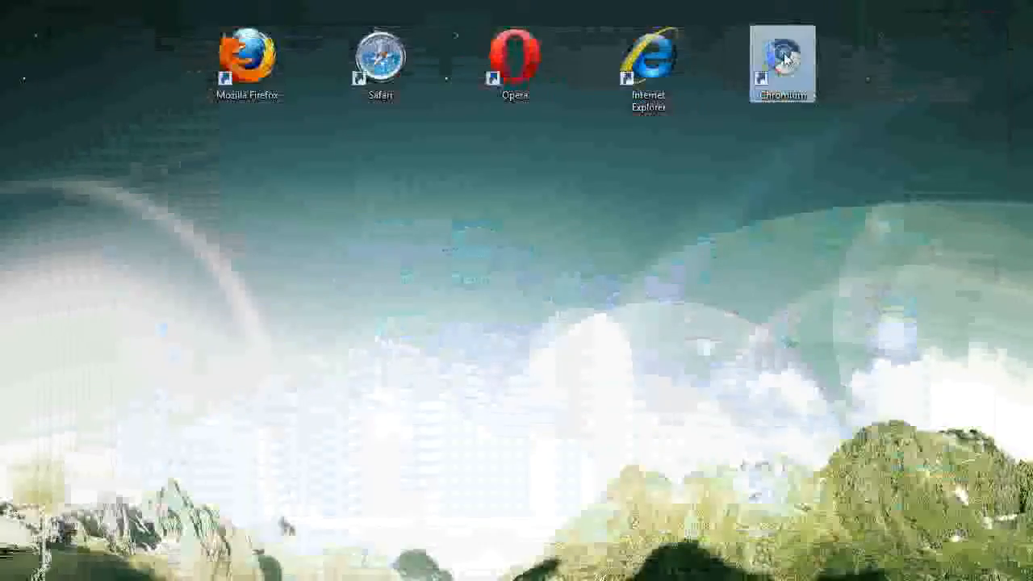
Launch Chromium from its desktop shortcut onto the New Tab page
{"action": "double_click", "coordinate": [781, 63]}
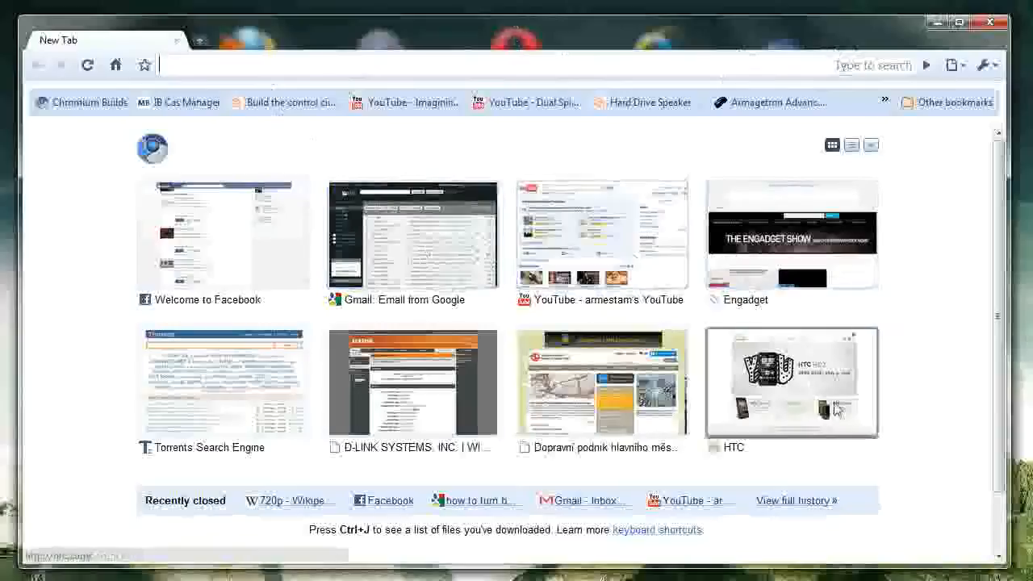
{"action": "mouse_move", "coordinate": [103, 176]}
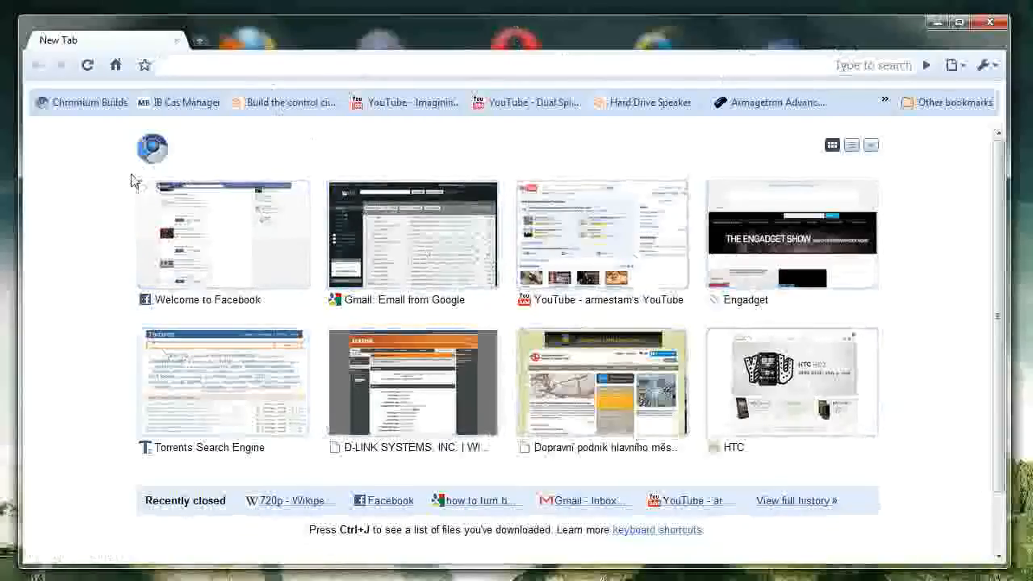
{"action": "mouse_move", "coordinate": [677, 416]}
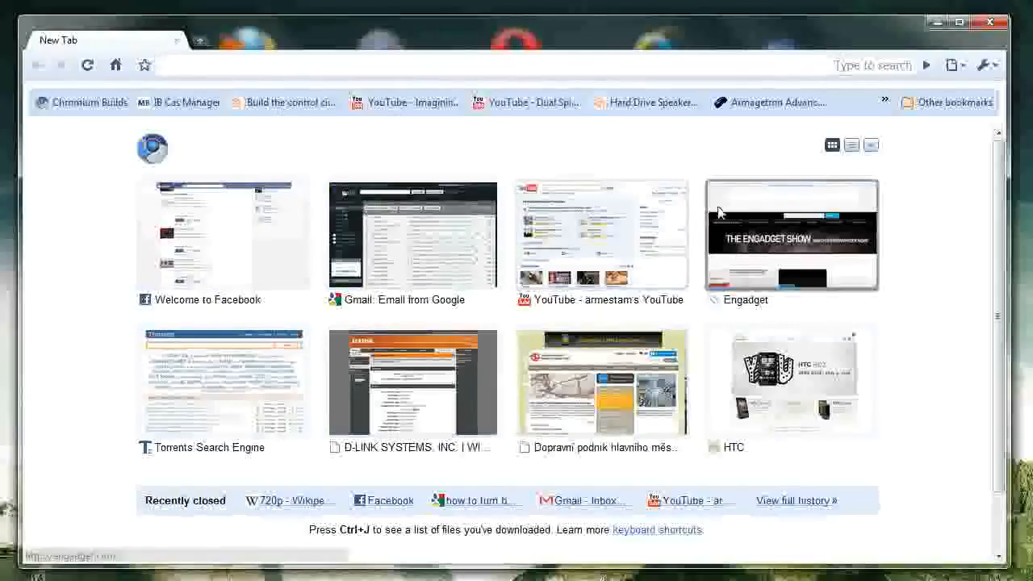
{"action": "left_click", "coordinate": [791, 234]}
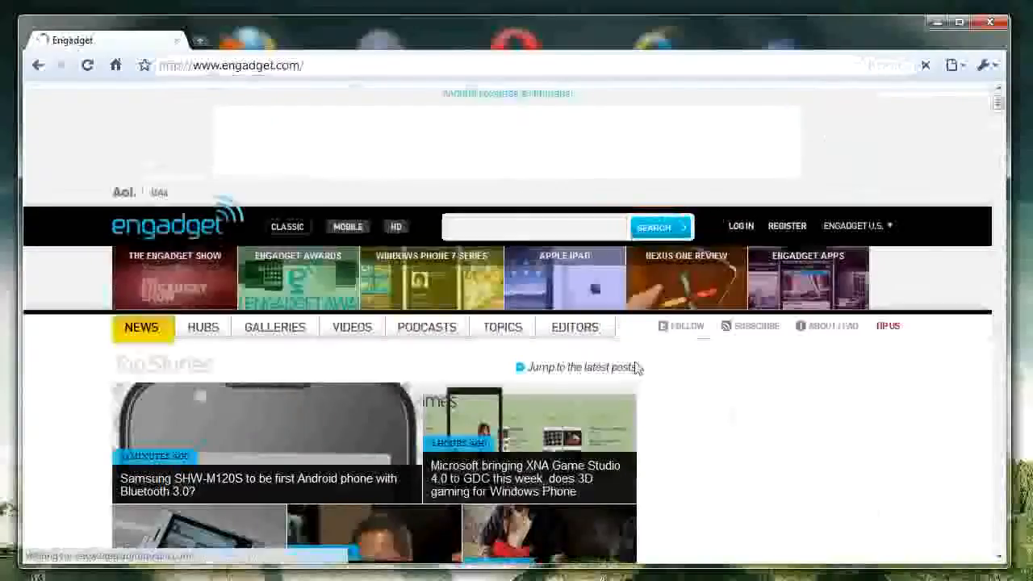
{"action": "scroll", "scroll_direction": "down", "scroll_amount": 3}
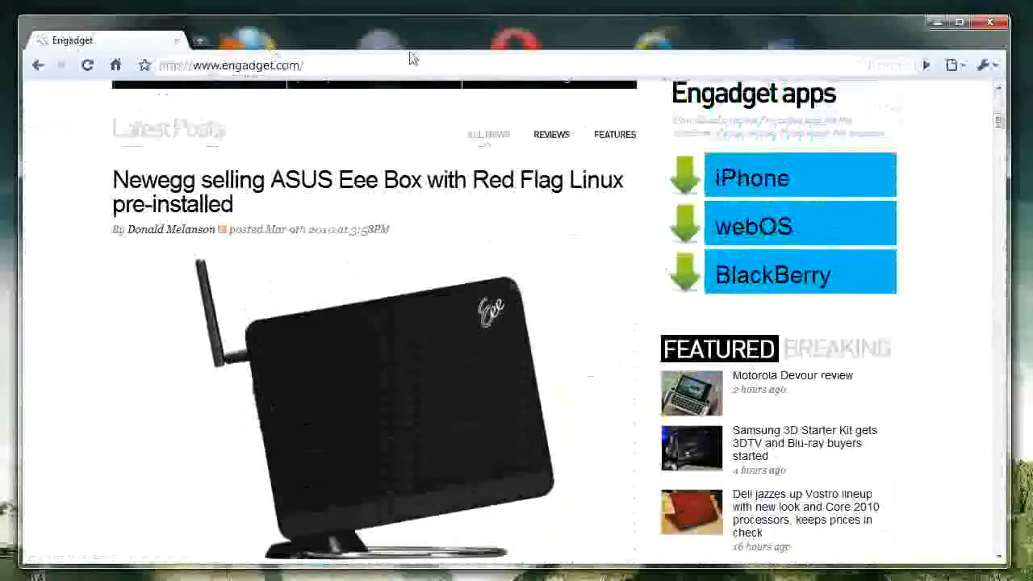
{"action": "left_click", "coordinate": [988, 65]}
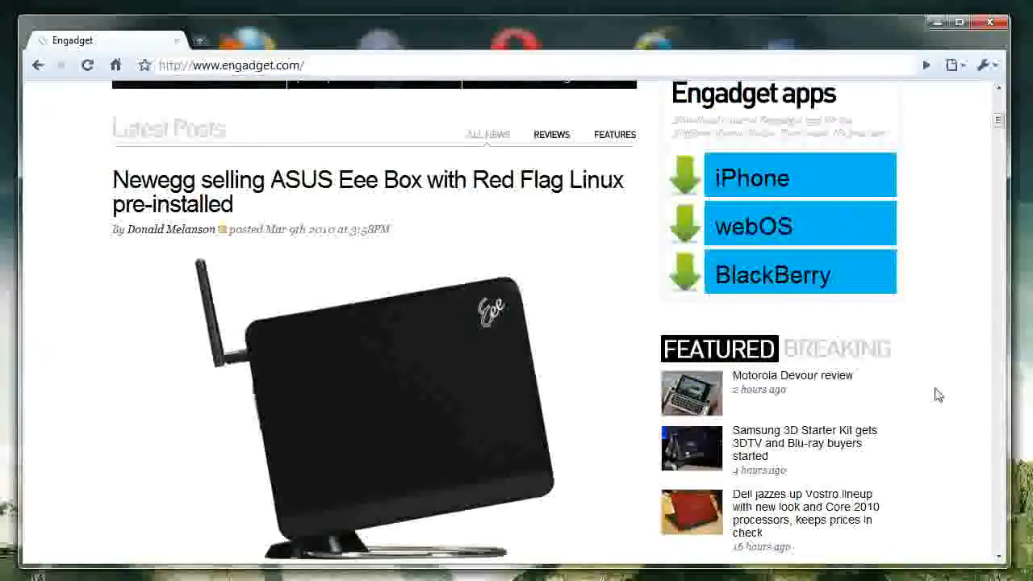
{"action": "scroll", "scroll_direction": "down", "scroll_amount": 3}
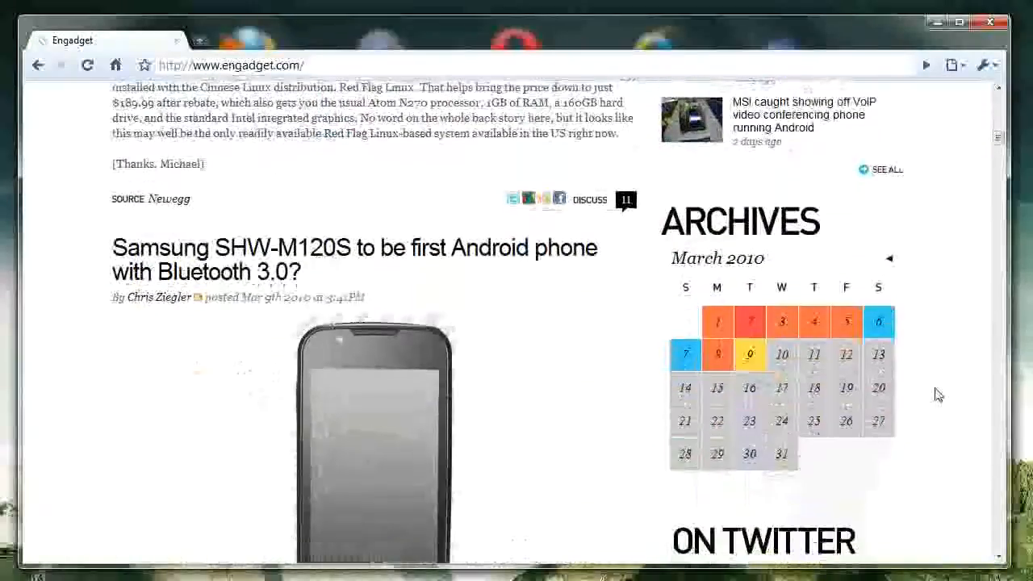
{"action": "scroll", "scroll_direction": "down", "scroll_amount": 3}
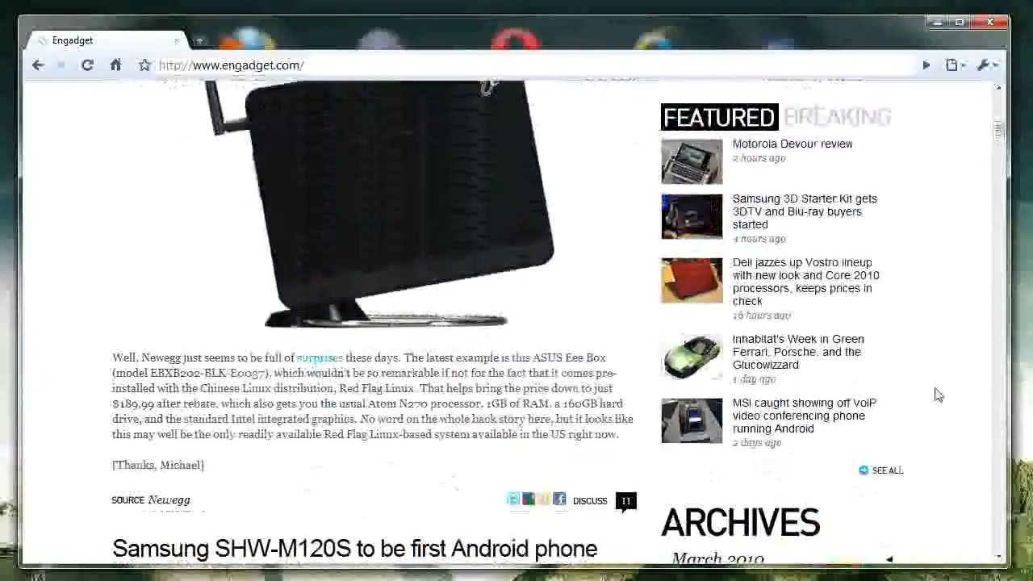
{"action": "scroll", "scroll_direction": "down", "scroll_amount": 3}
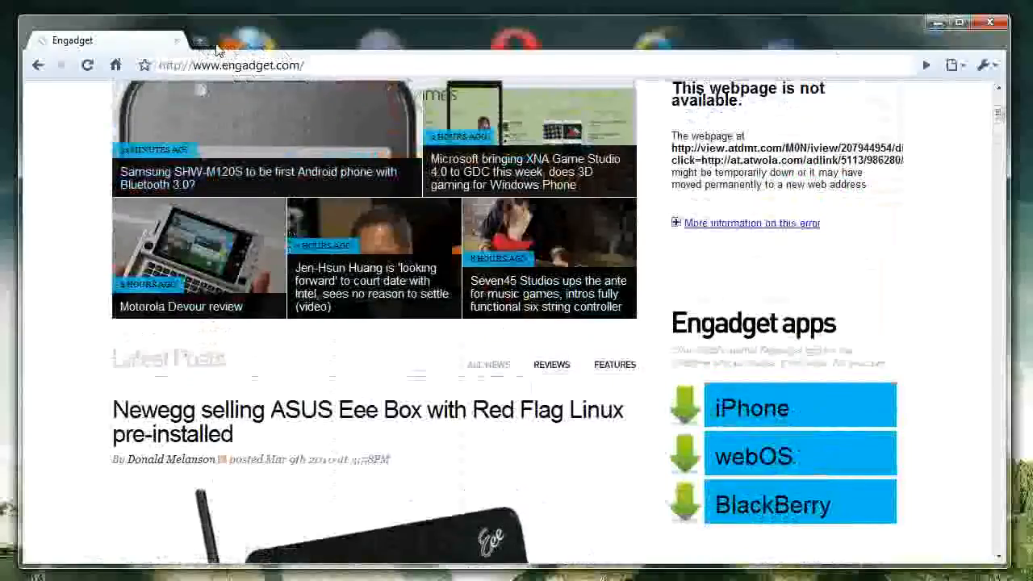
{"action": "left_click", "coordinate": [356, 40]}
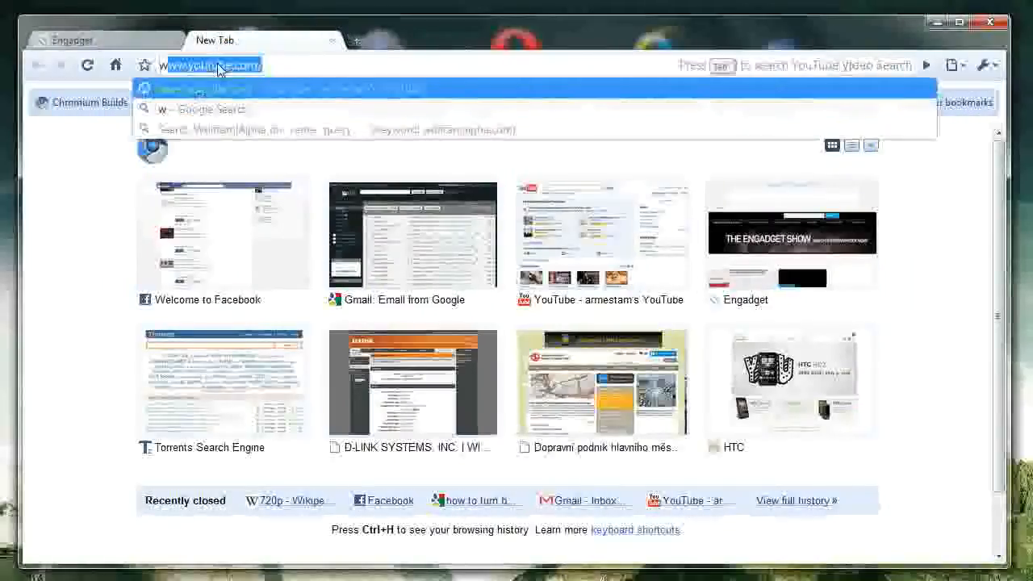
{"action": "type", "text": "www.google.com"}
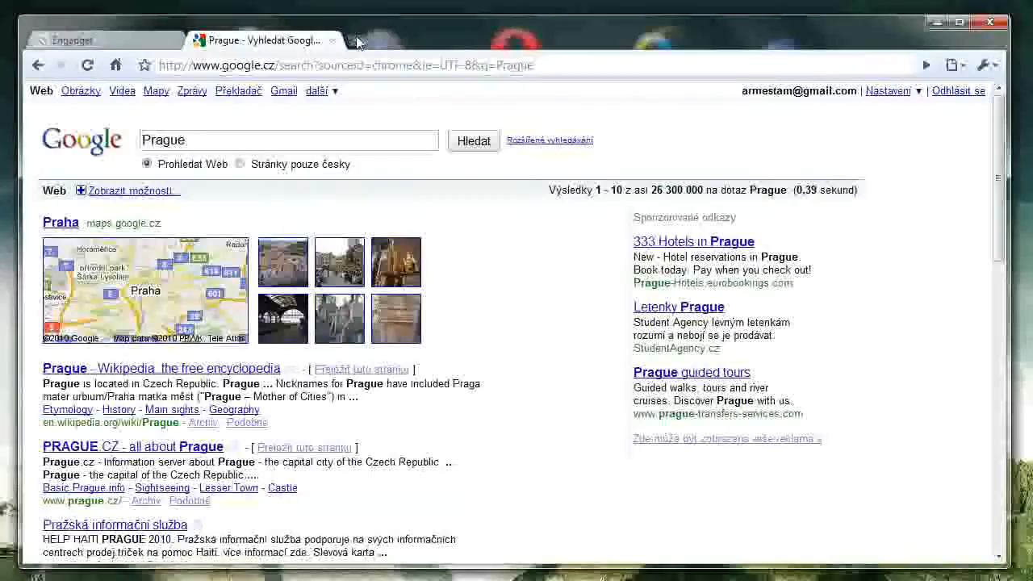
{"action": "left_click", "coordinate": [351, 40]}
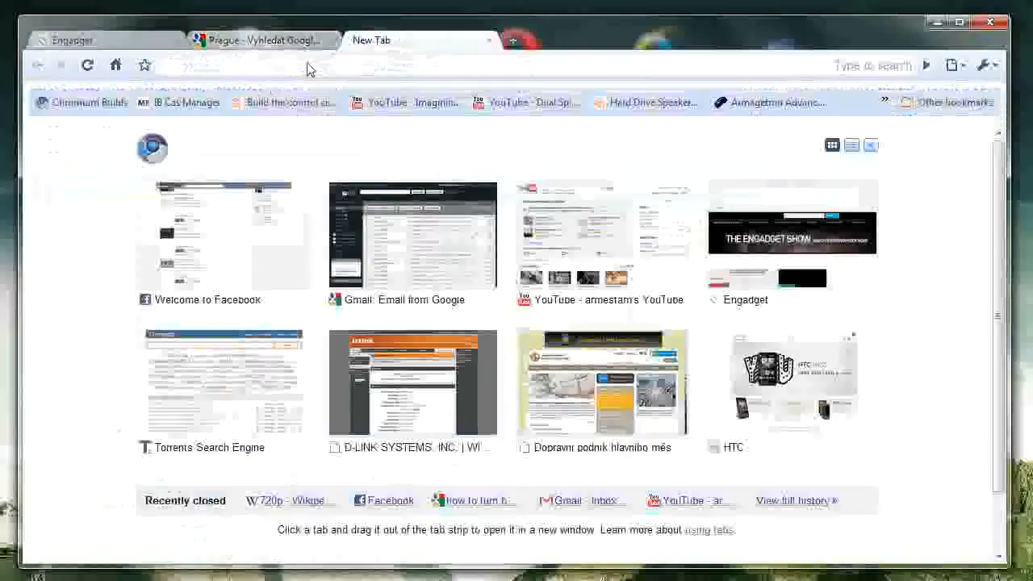
Search YouTube for prague from the omnibox in the third tab, then add a fourth new tab
{"action": "type", "text": "youtube.com/"}
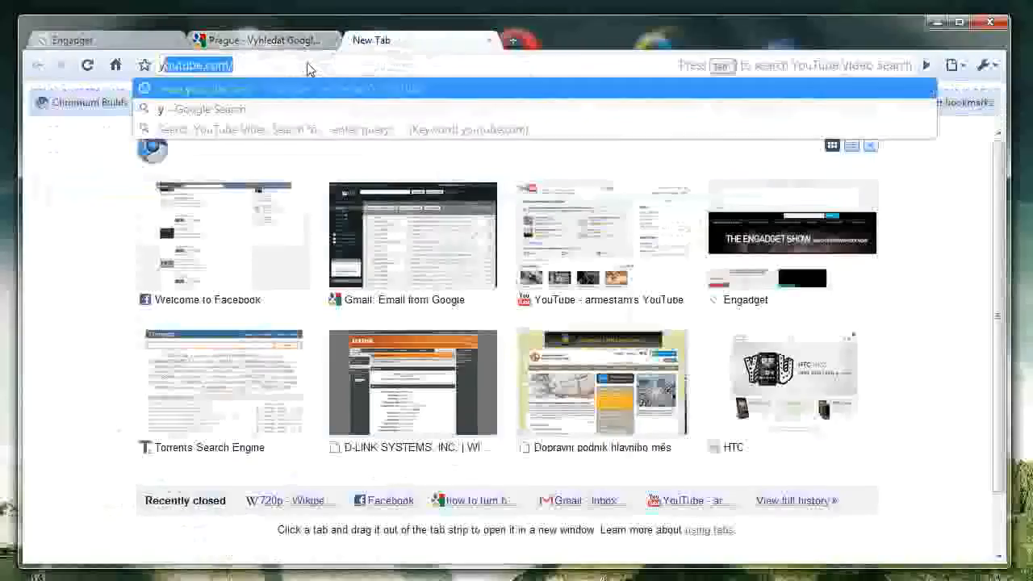
{"action": "type", "text": "youtube"}
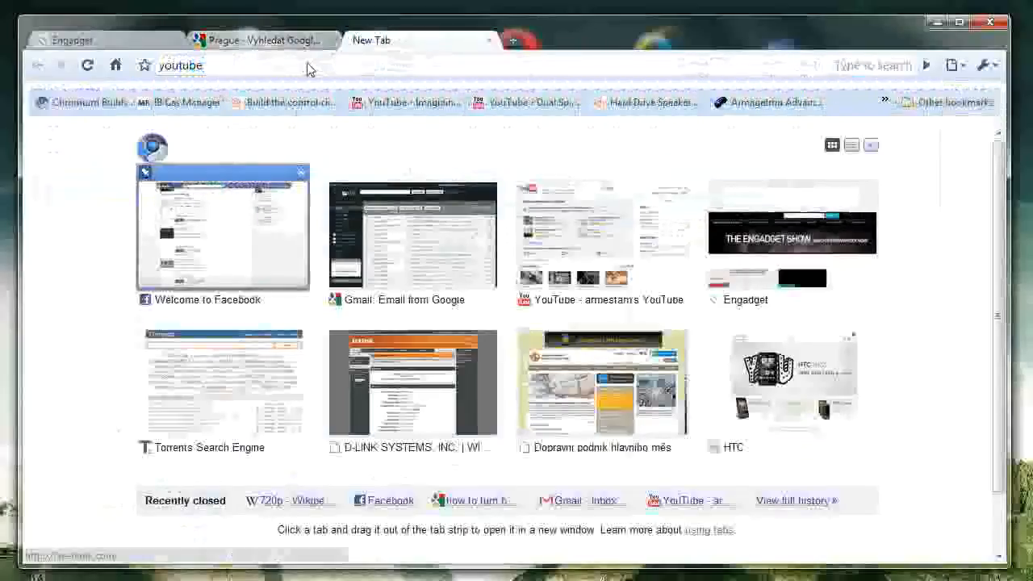
{"action": "triple_click", "coordinate": [180, 64]}
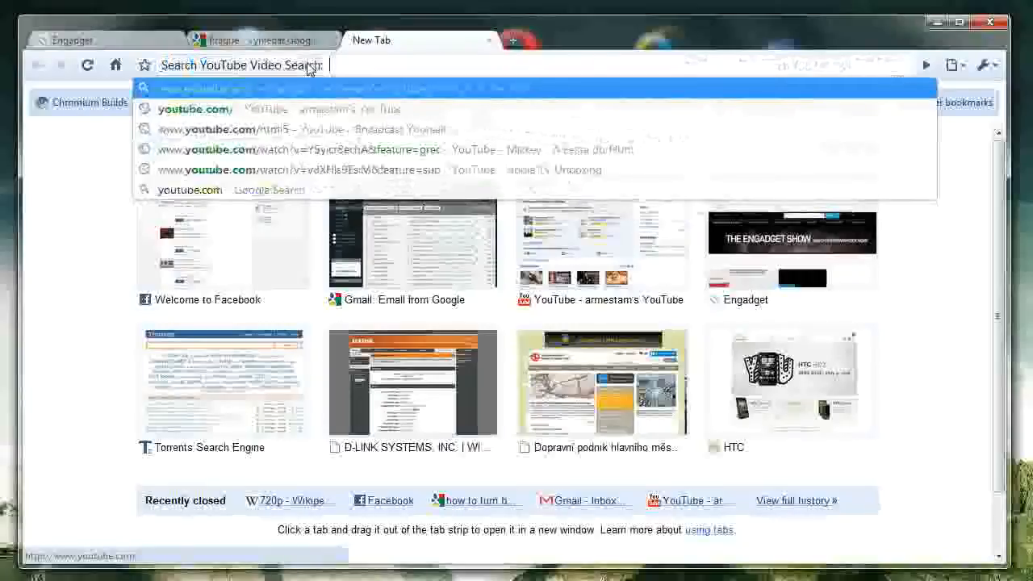
{"action": "type", "text": "prague"}
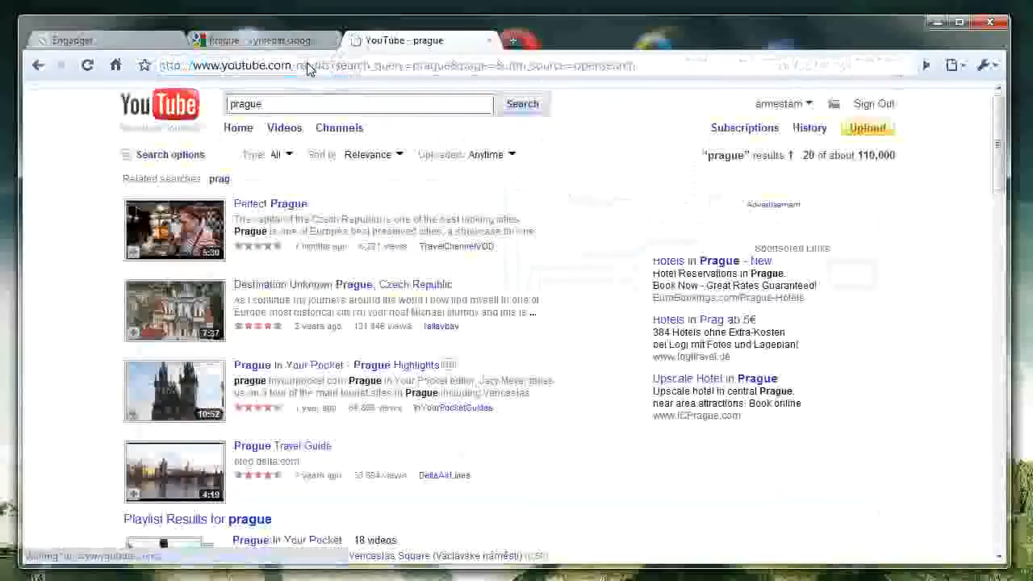
{"action": "left_click", "coordinate": [510, 41]}
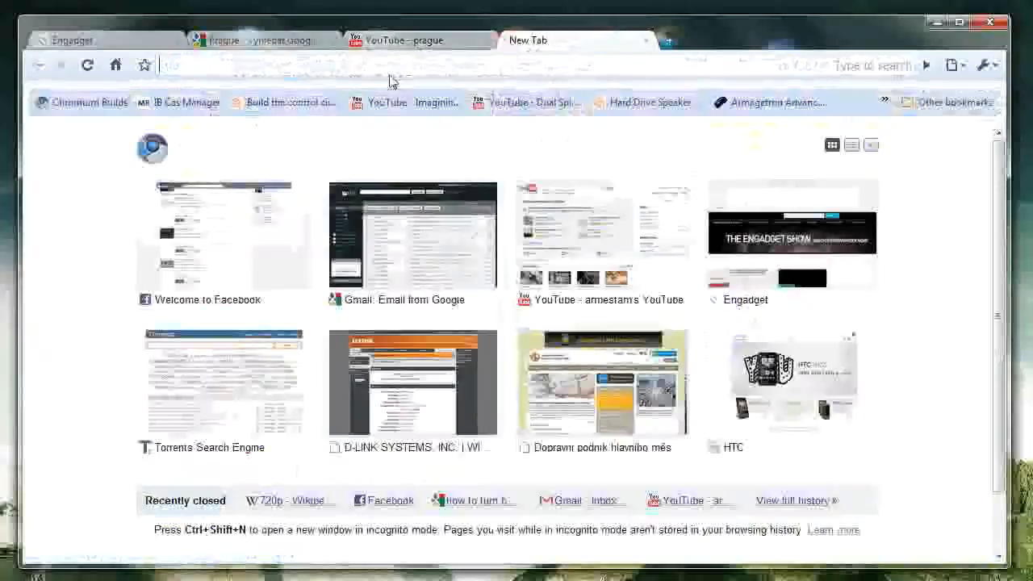
Try omnibox suggestions for 'yahoo' and 'yout' before closing Chromium
{"action": "type", "text": "yahoo"}
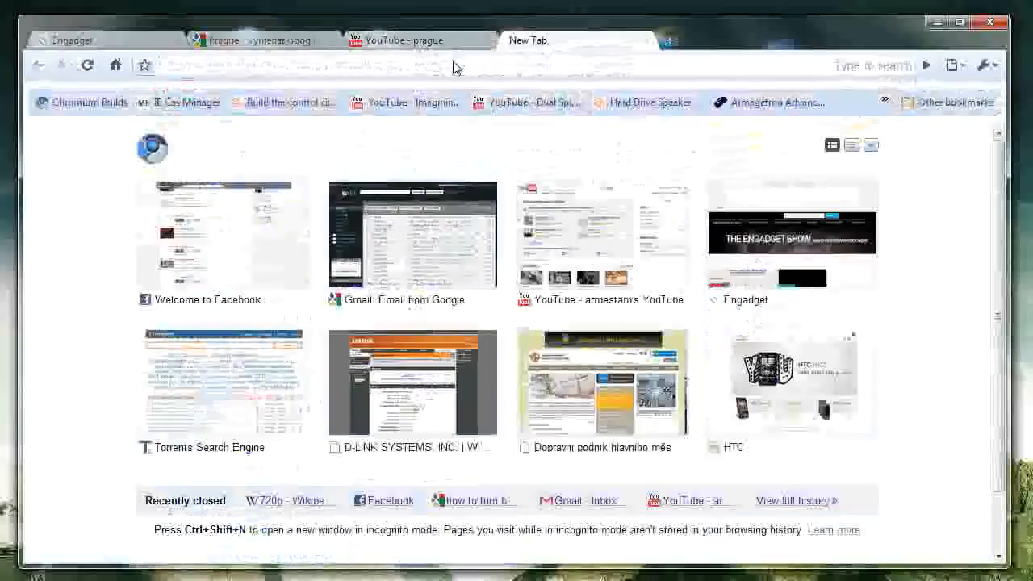
{"action": "type", "text": "yout"}
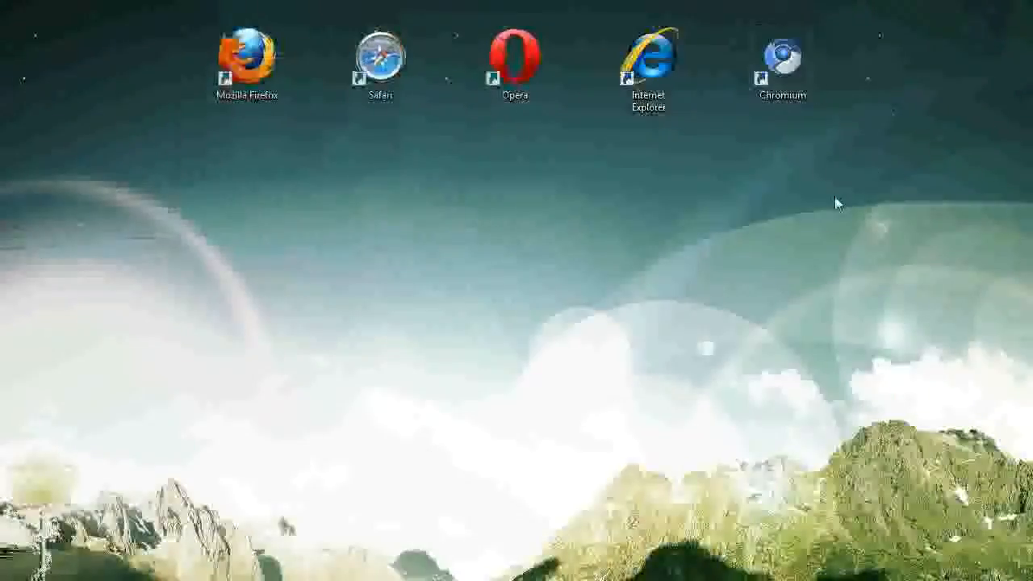
{"action": "mouse_move", "coordinate": [685, 197]}
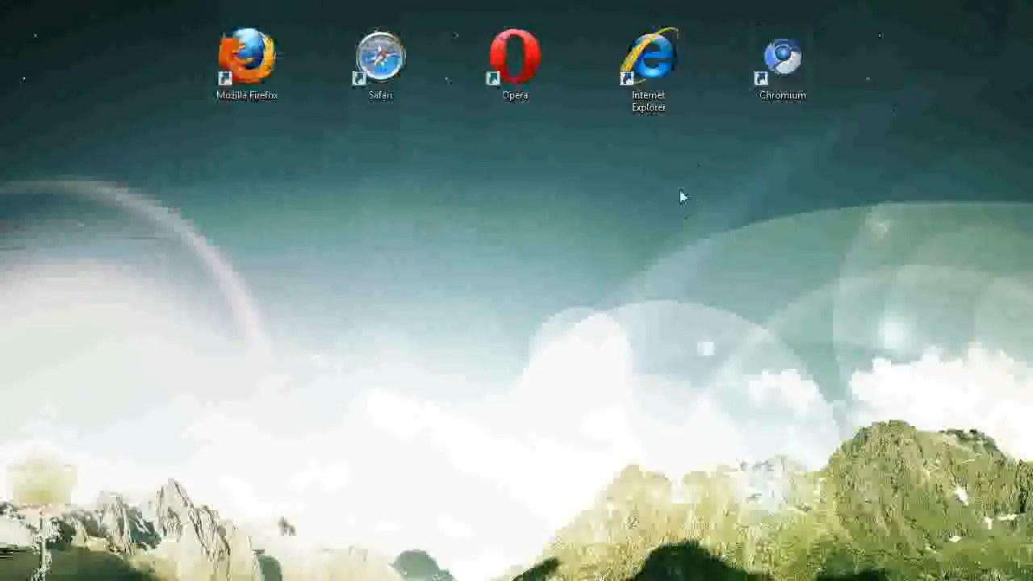
{"action": "mouse_move", "coordinate": [723, 174]}
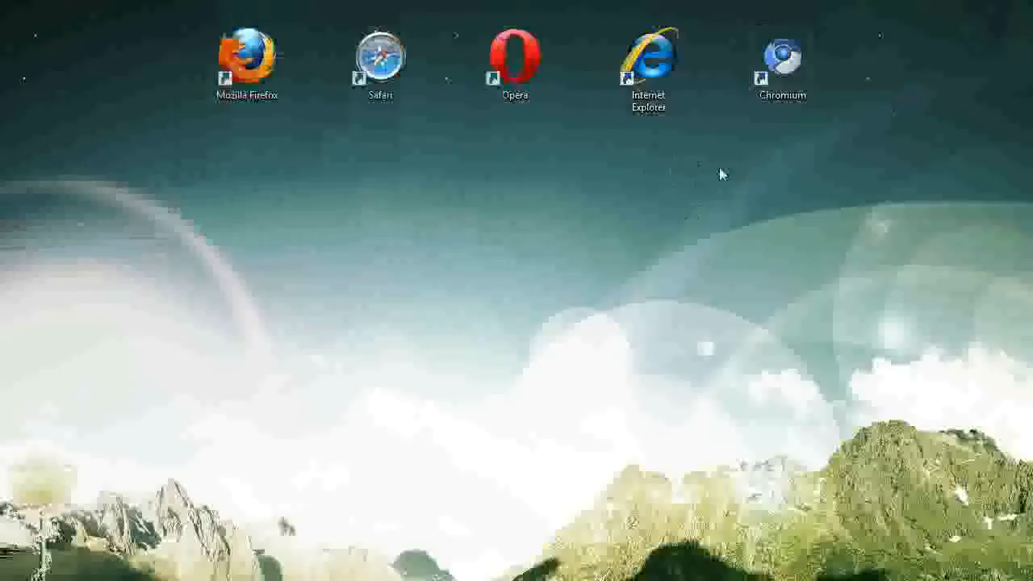
{"action": "left_click", "coordinate": [647, 65]}
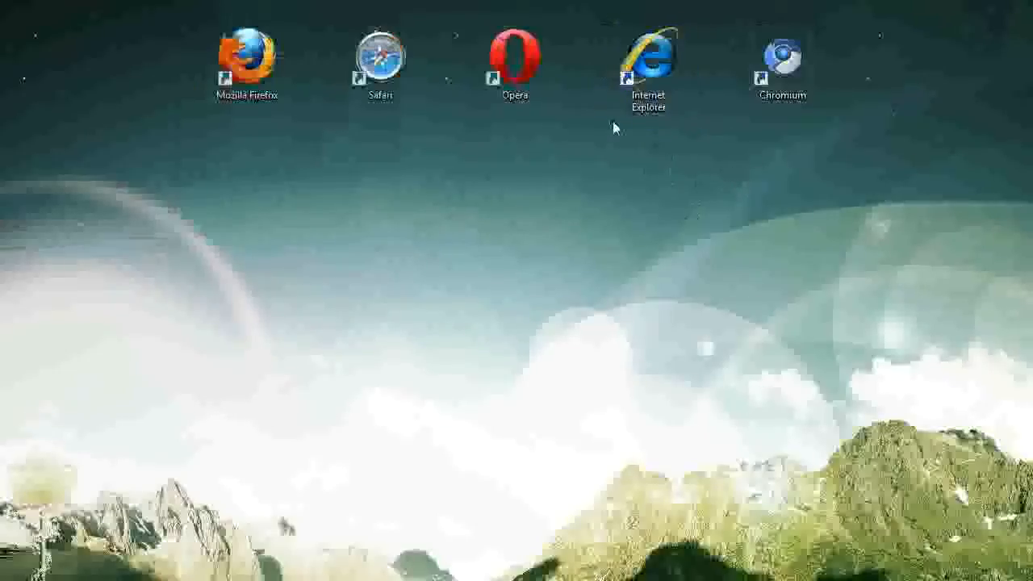
{"action": "mouse_move", "coordinate": [745, 147]}
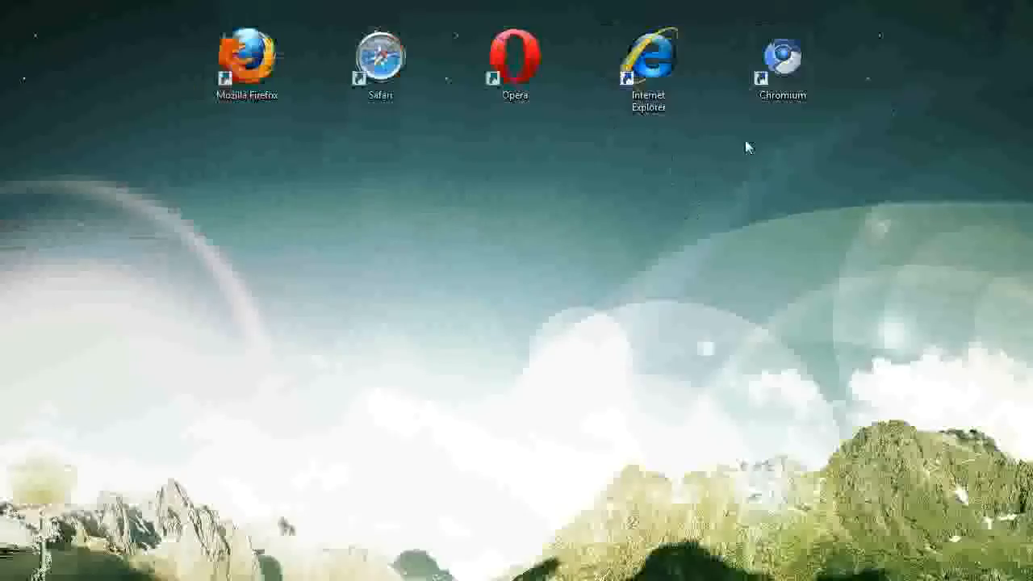
{"action": "mouse_move", "coordinate": [504, 135]}
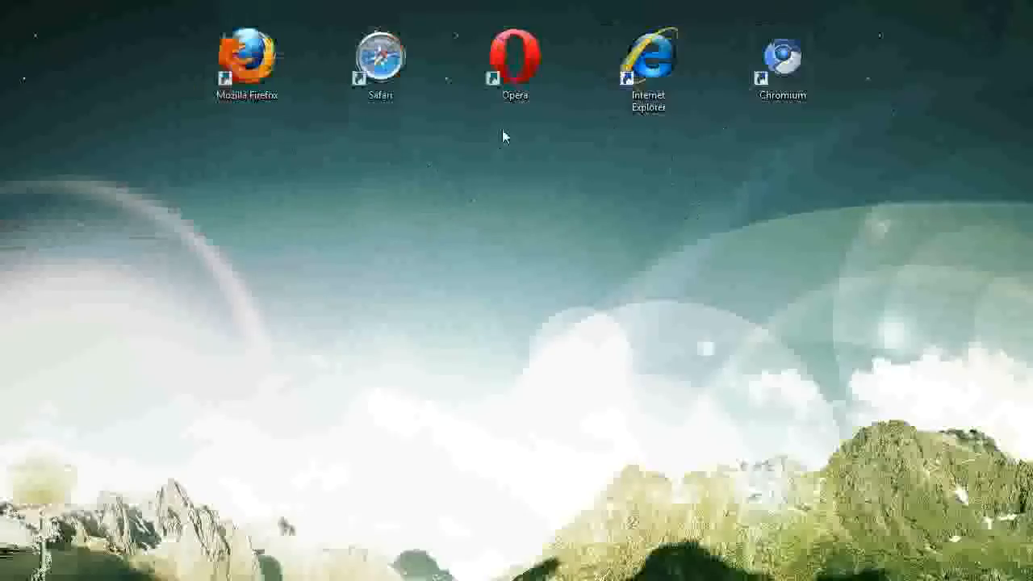
{"action": "mouse_move", "coordinate": [810, 132]}
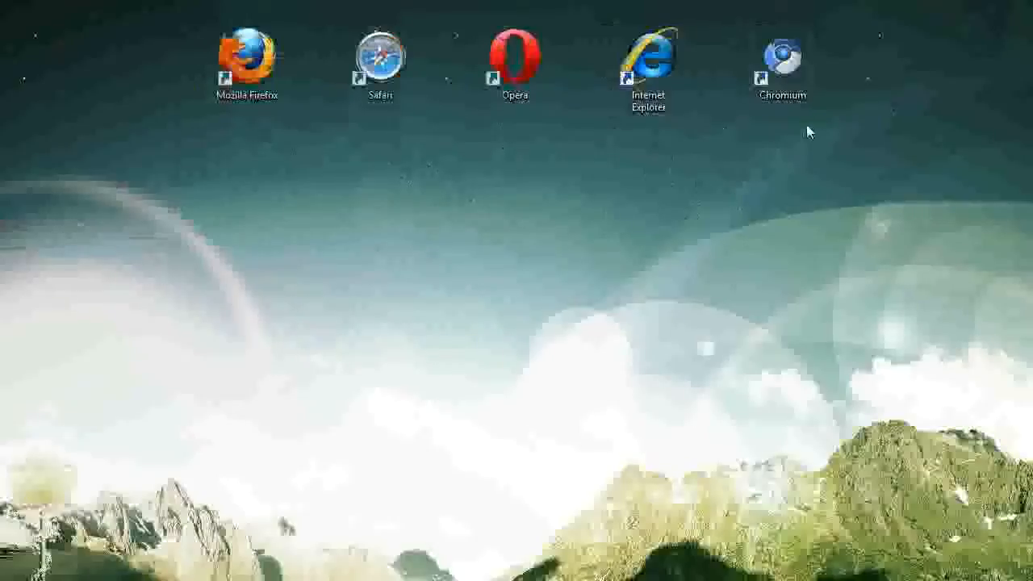
{"action": "mouse_move", "coordinate": [428, 126]}
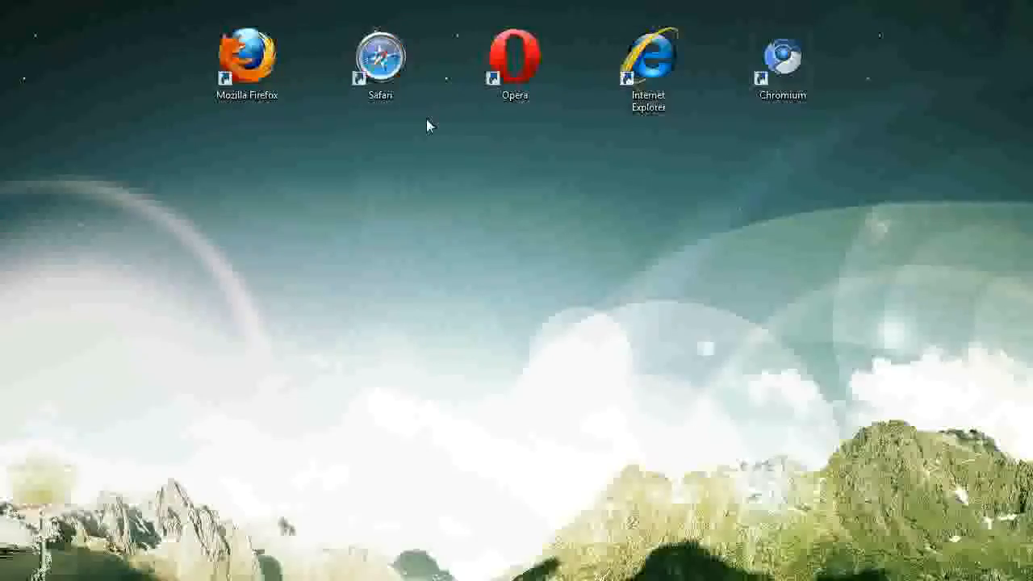
{"action": "mouse_move", "coordinate": [427, 121]}
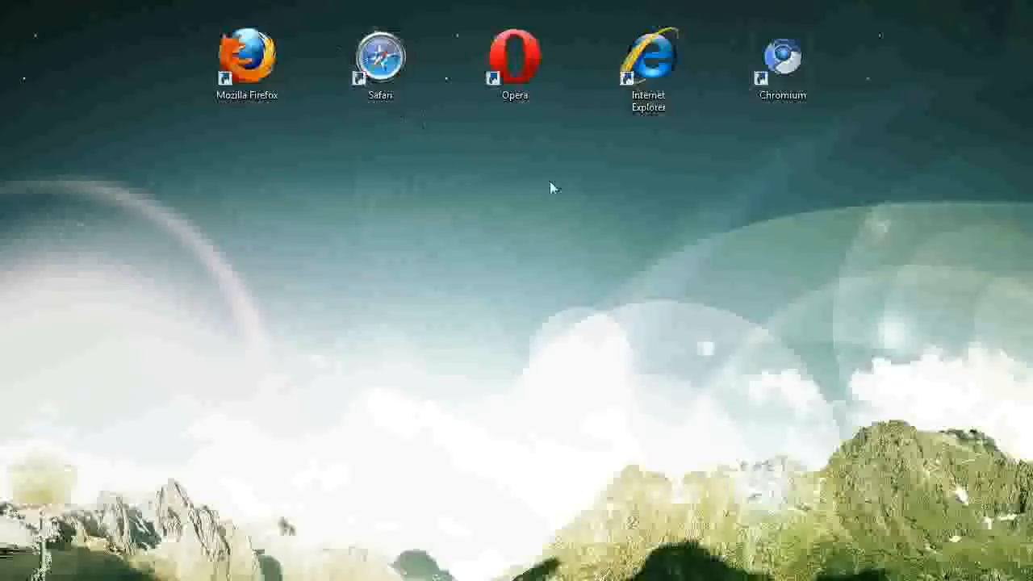
{"action": "mouse_move", "coordinate": [751, 126]}
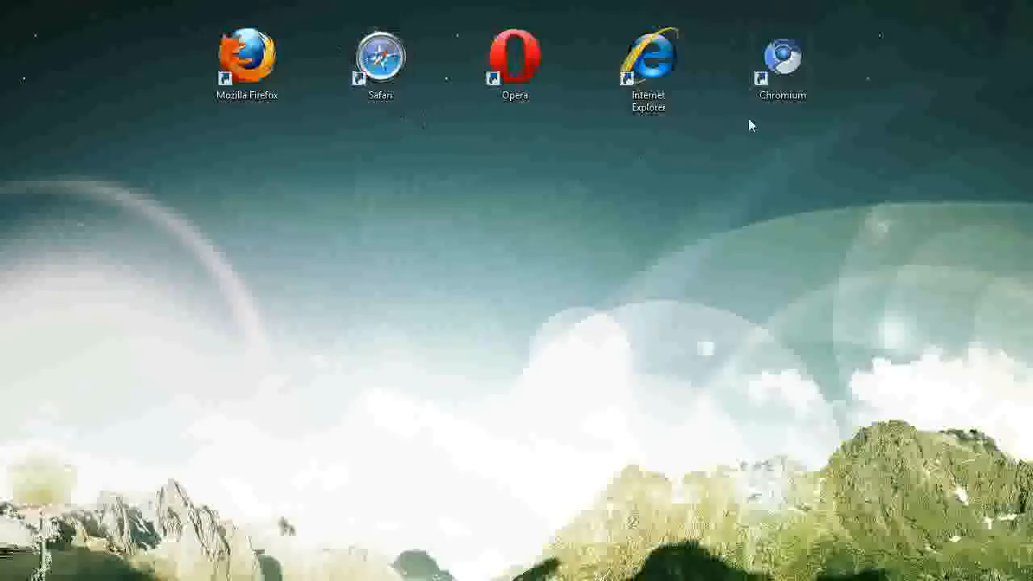
{"action": "mouse_move", "coordinate": [632, 200]}
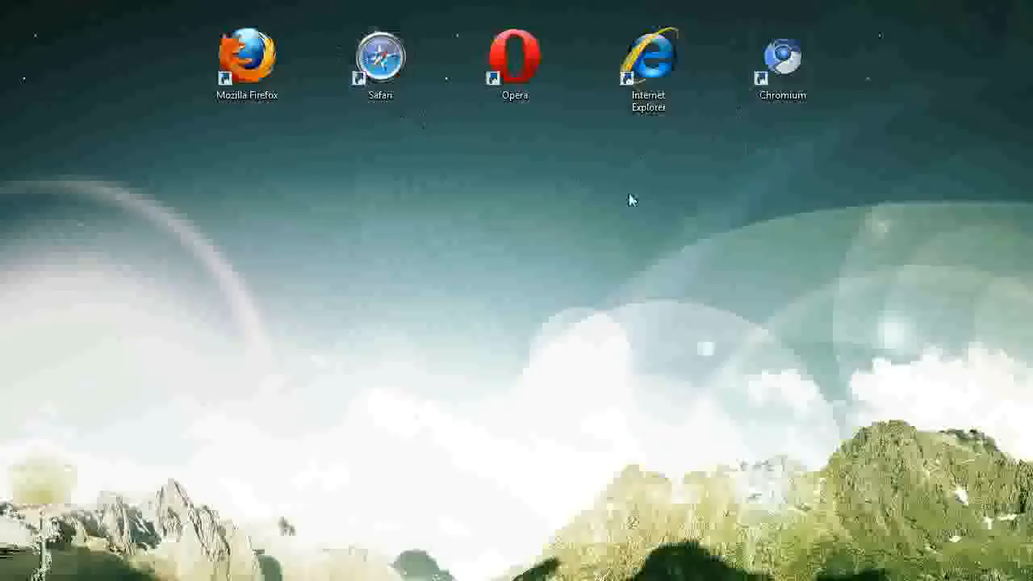
{"action": "mouse_move", "coordinate": [184, 131]}
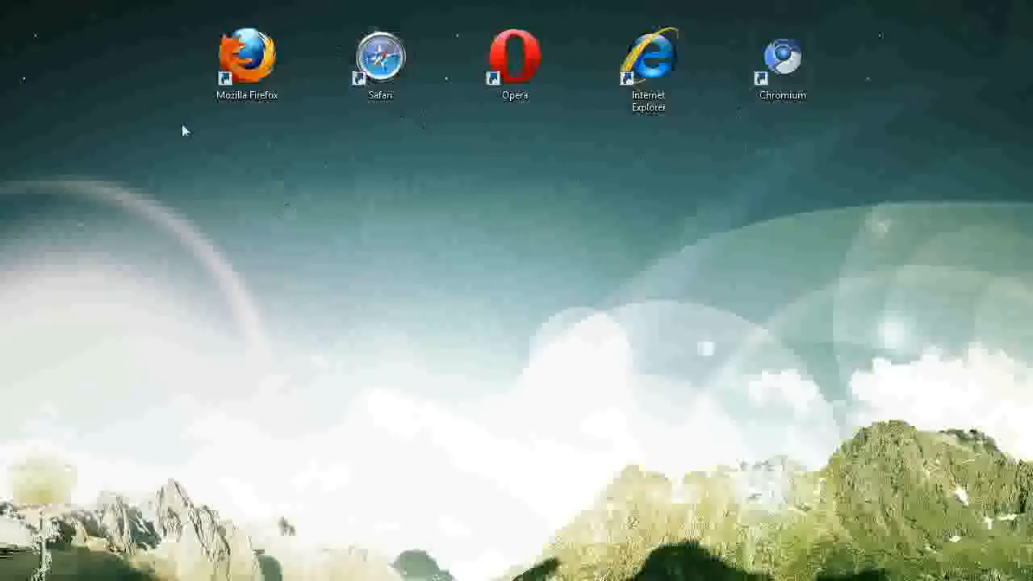